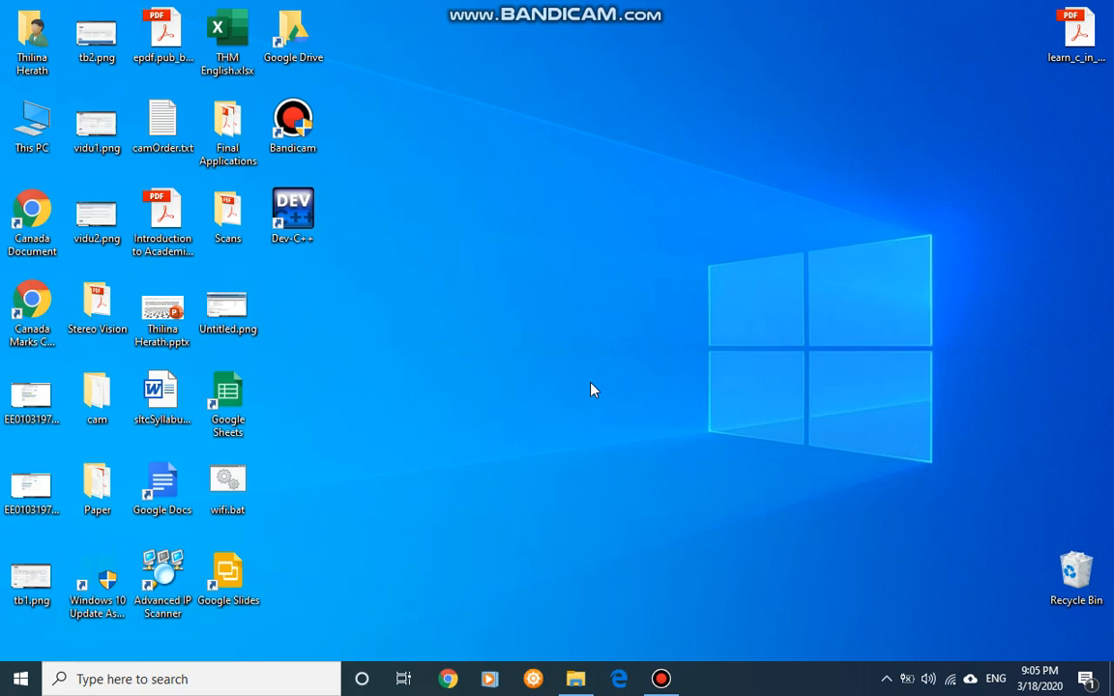
mouse_move(455, 361)
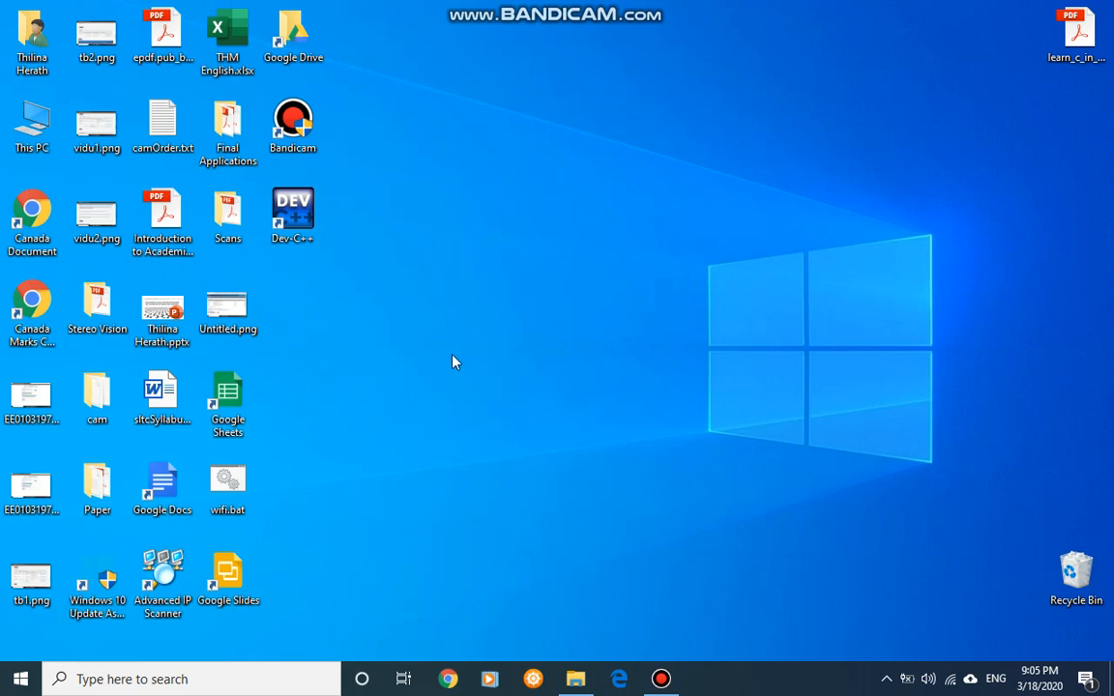
mouse_move(342, 259)
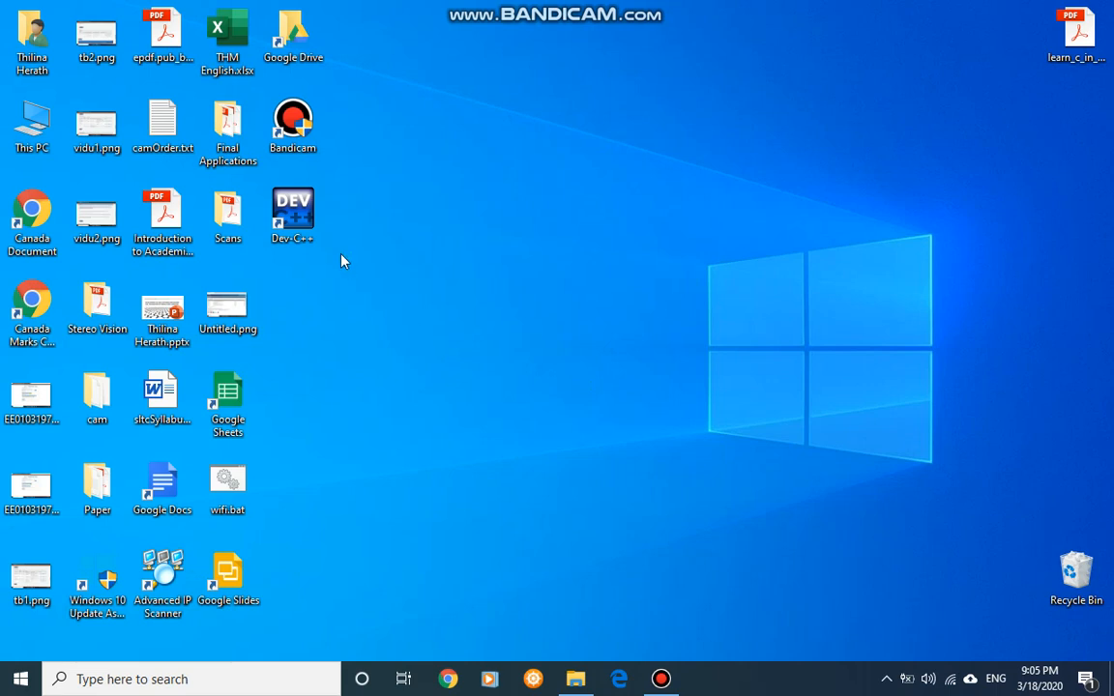
Launch Dev-C++ from its desktop shortcut and request a new project
left_click(292, 215)
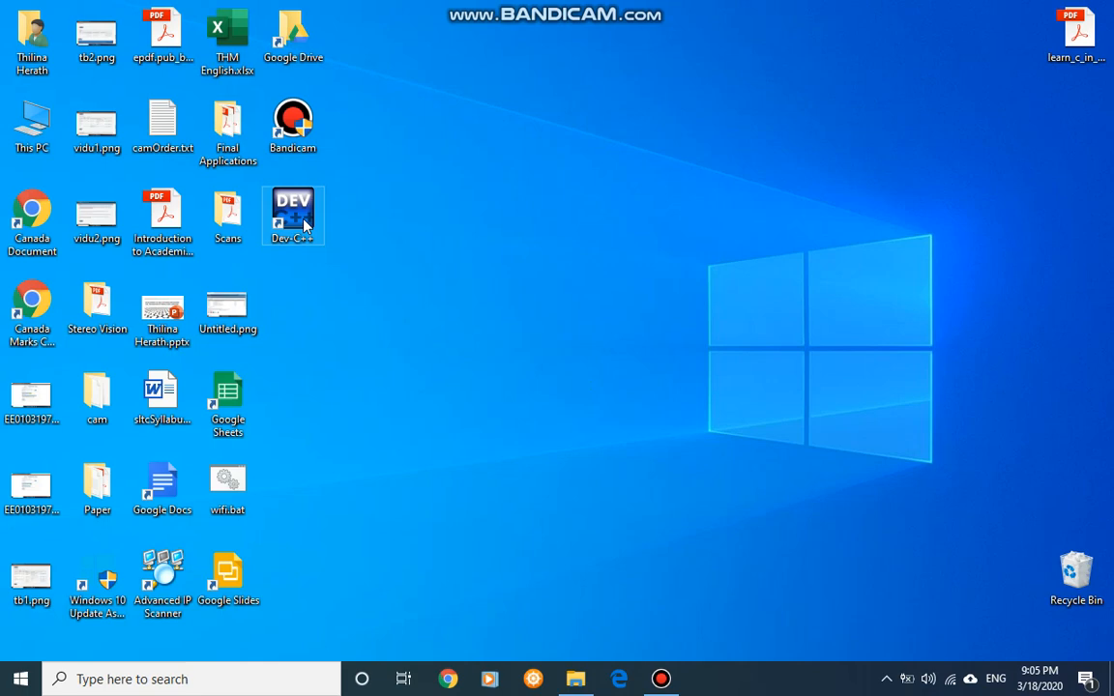
mouse_move(293, 215)
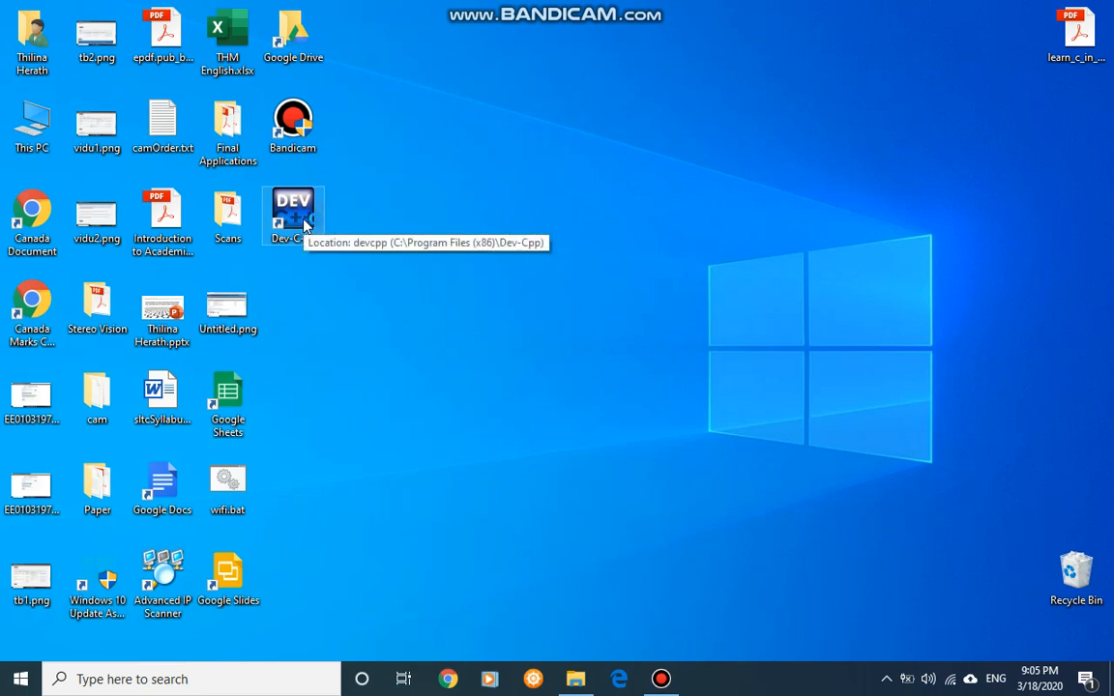
double_click(292, 208)
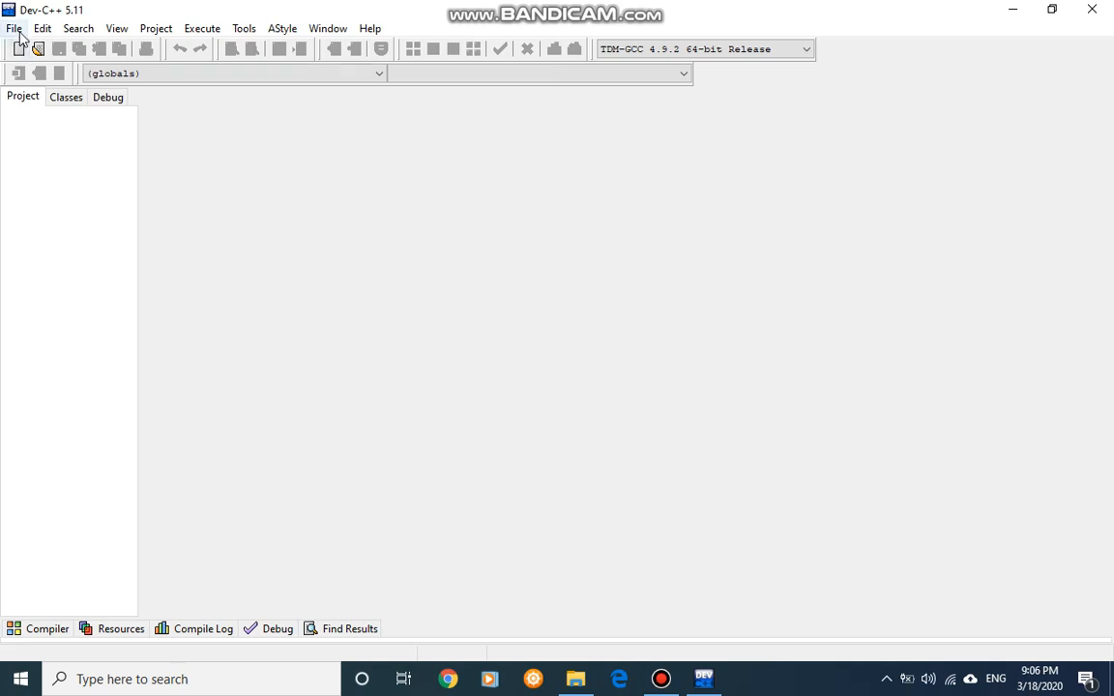
left_click(14, 27)
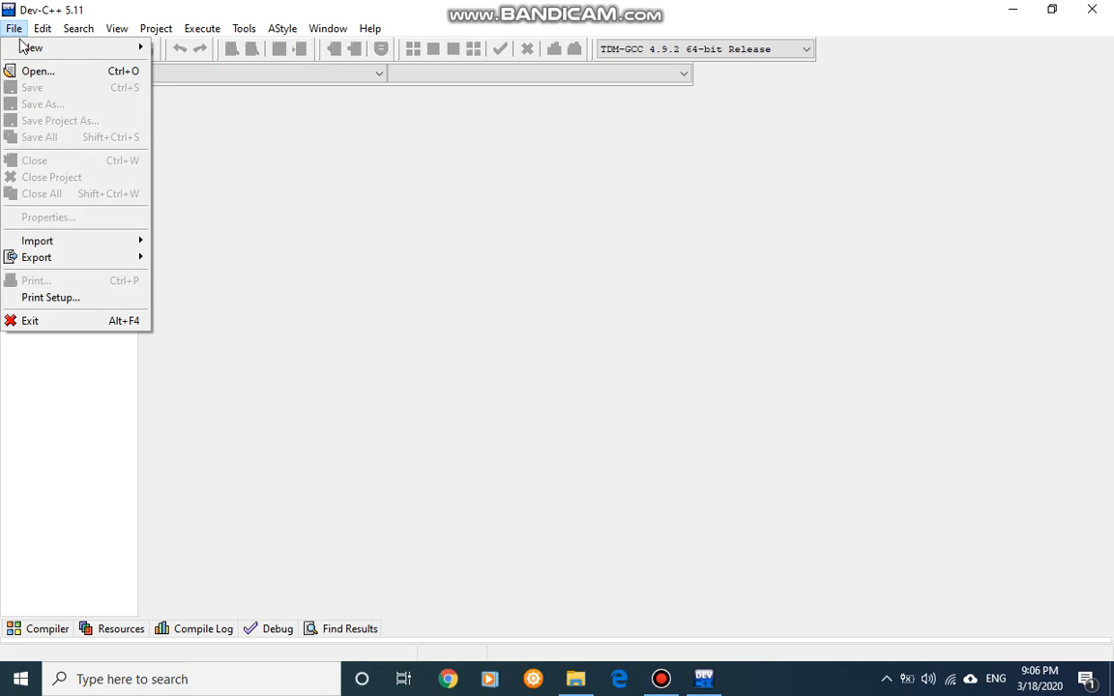
mouse_move(32, 47)
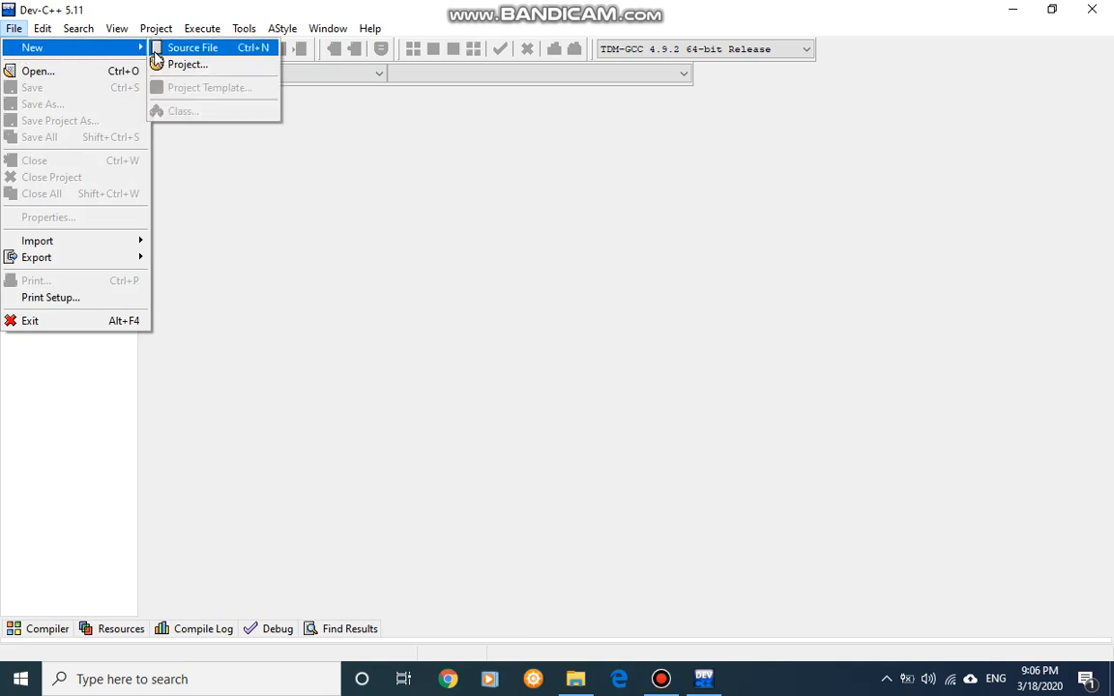
mouse_move(188, 64)
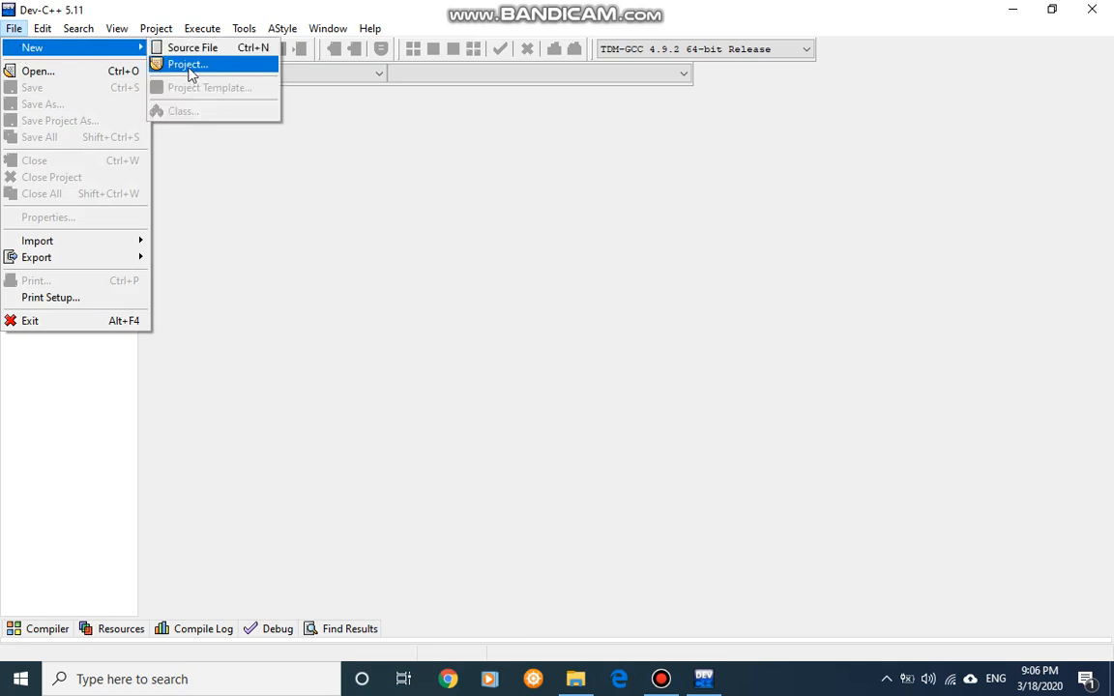
left_click(188, 64)
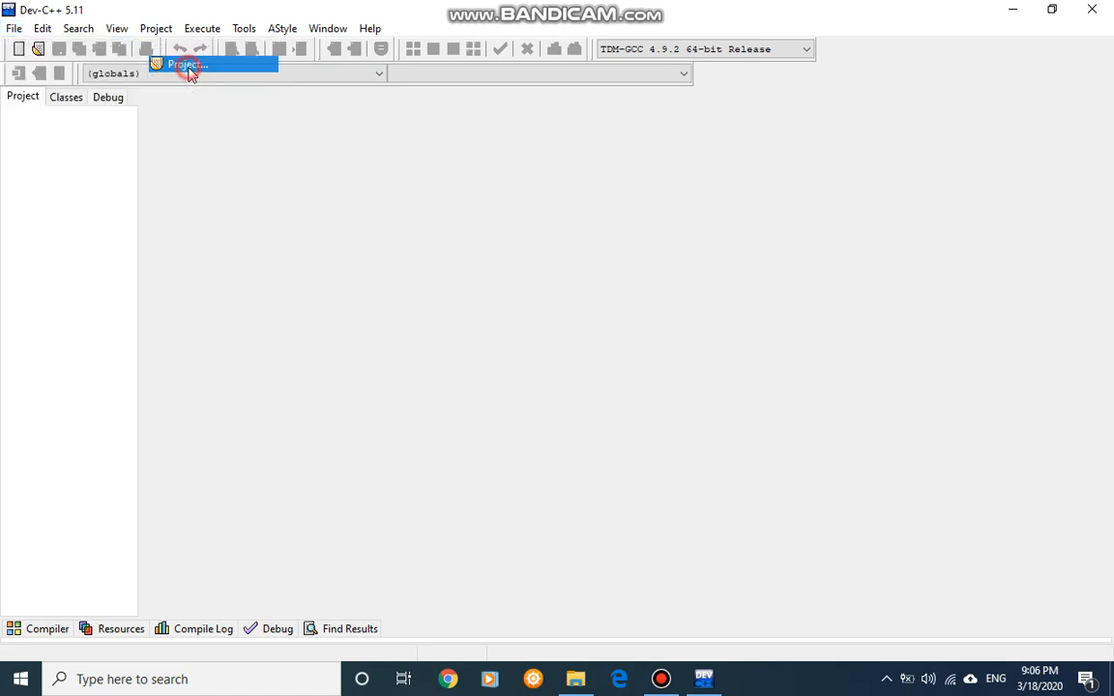
Choose C Project in the New Project dialog and tick Make default language
left_click(185, 63)
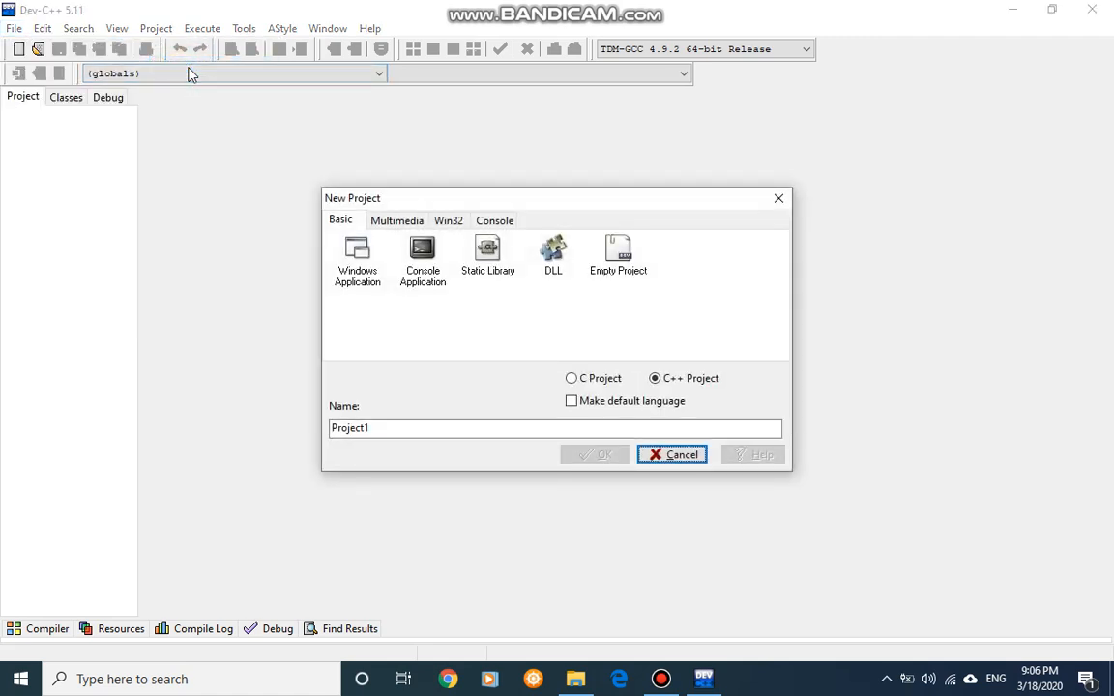
mouse_move(326, 191)
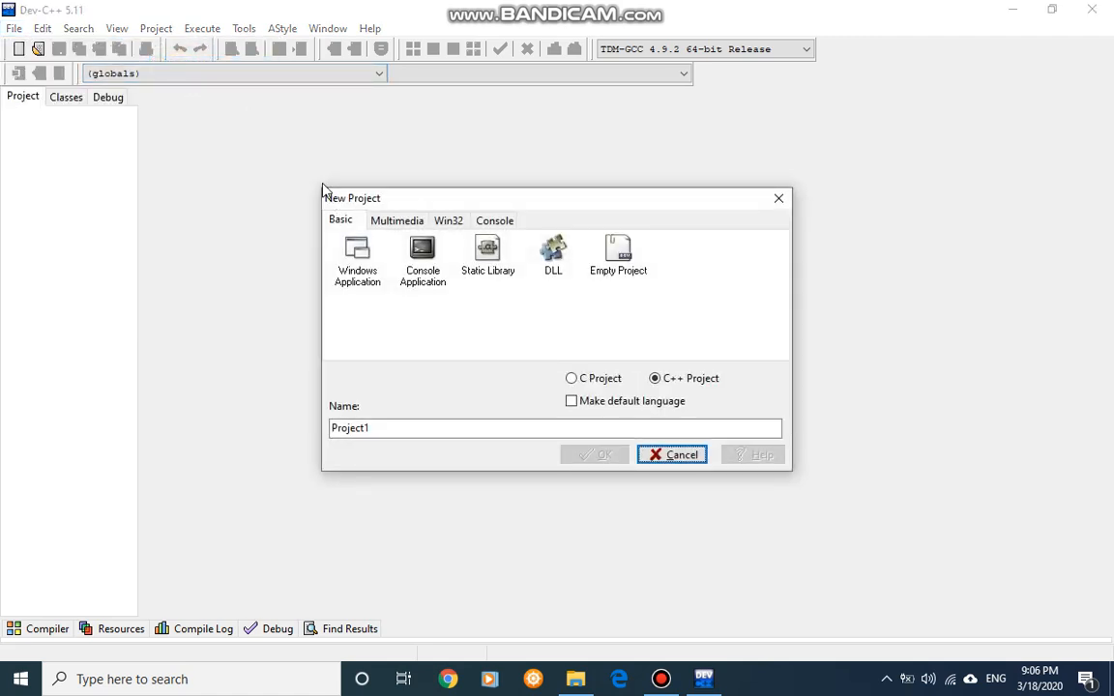
mouse_move(807, 514)
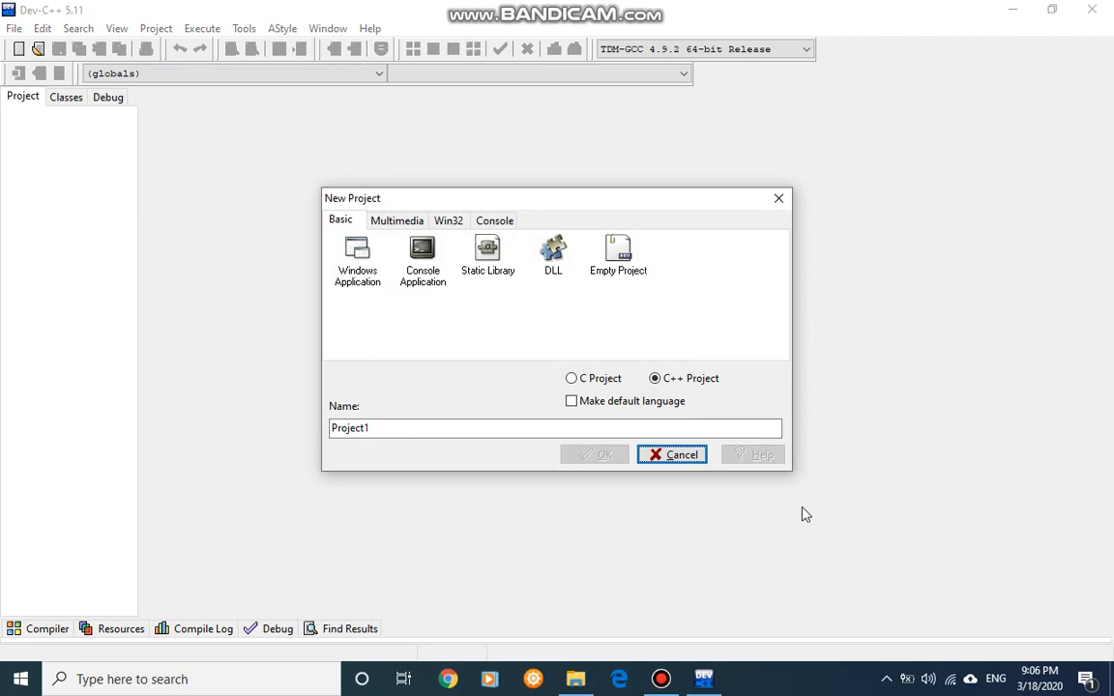
mouse_move(466, 123)
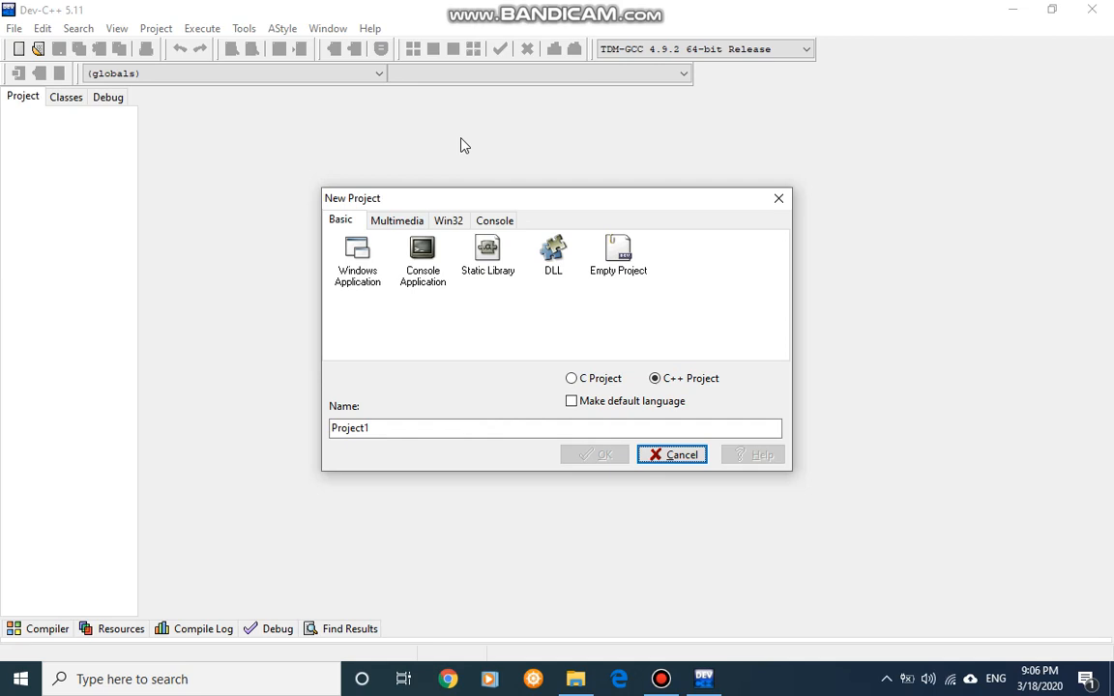
mouse_move(469, 139)
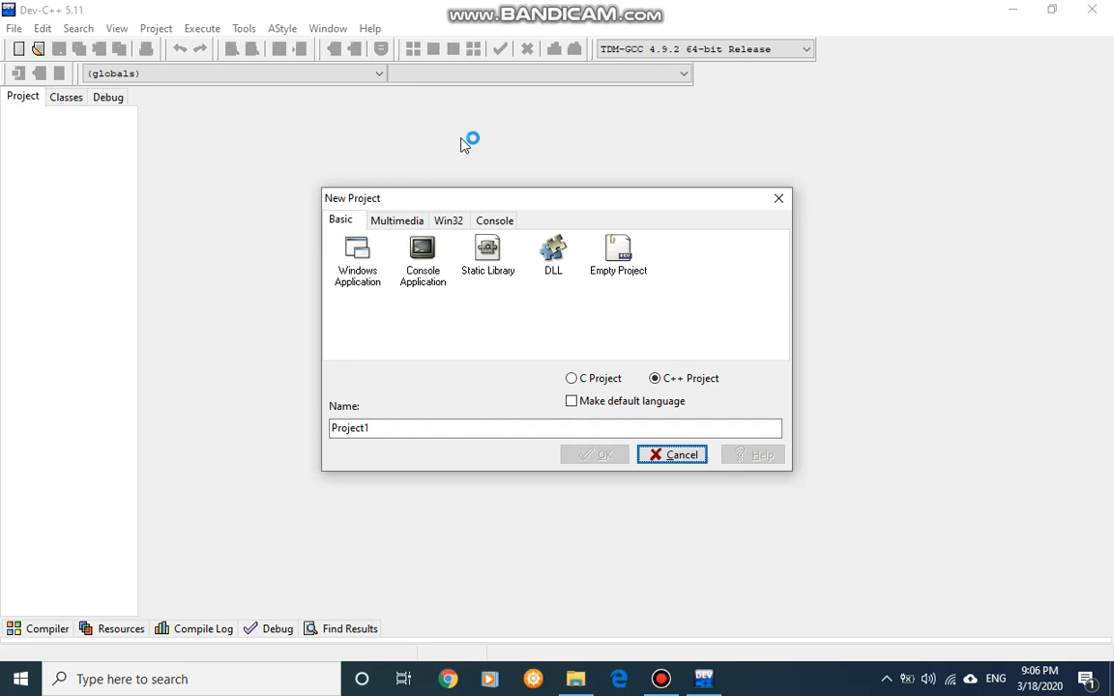
mouse_move(465, 144)
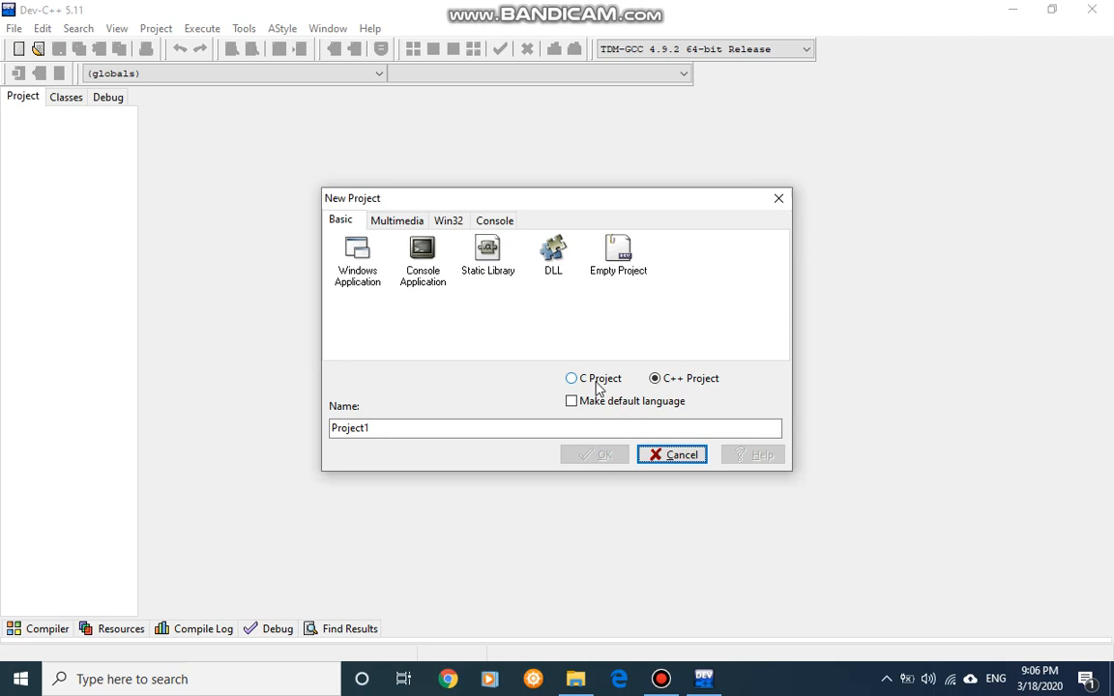
left_click(572, 378)
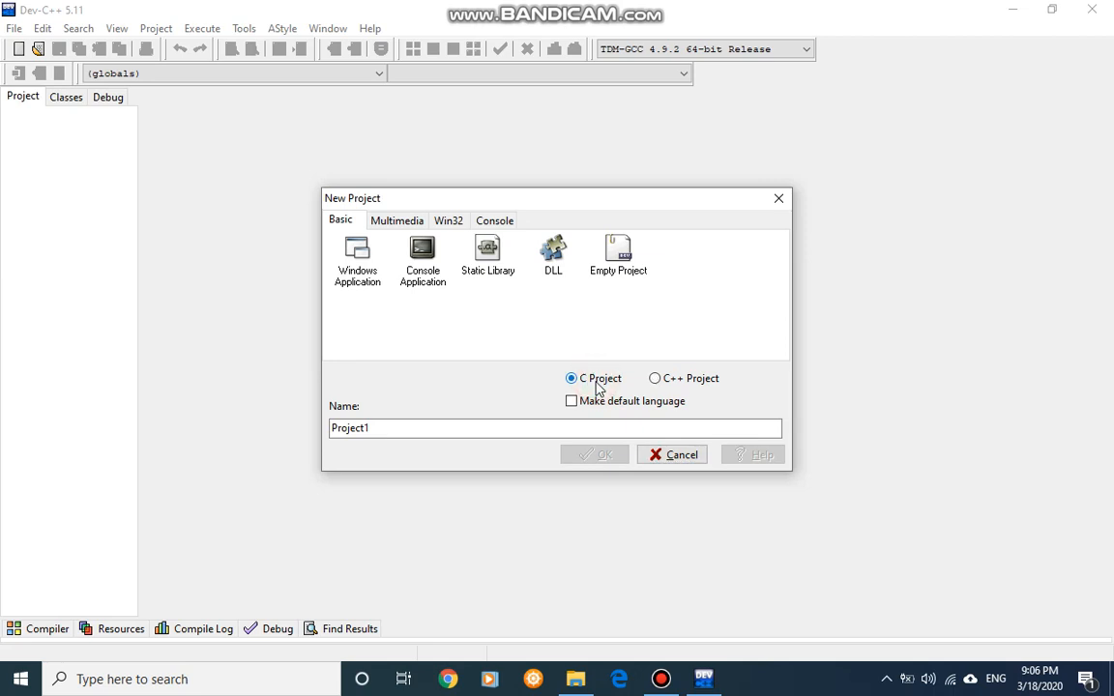
mouse_move(539, 396)
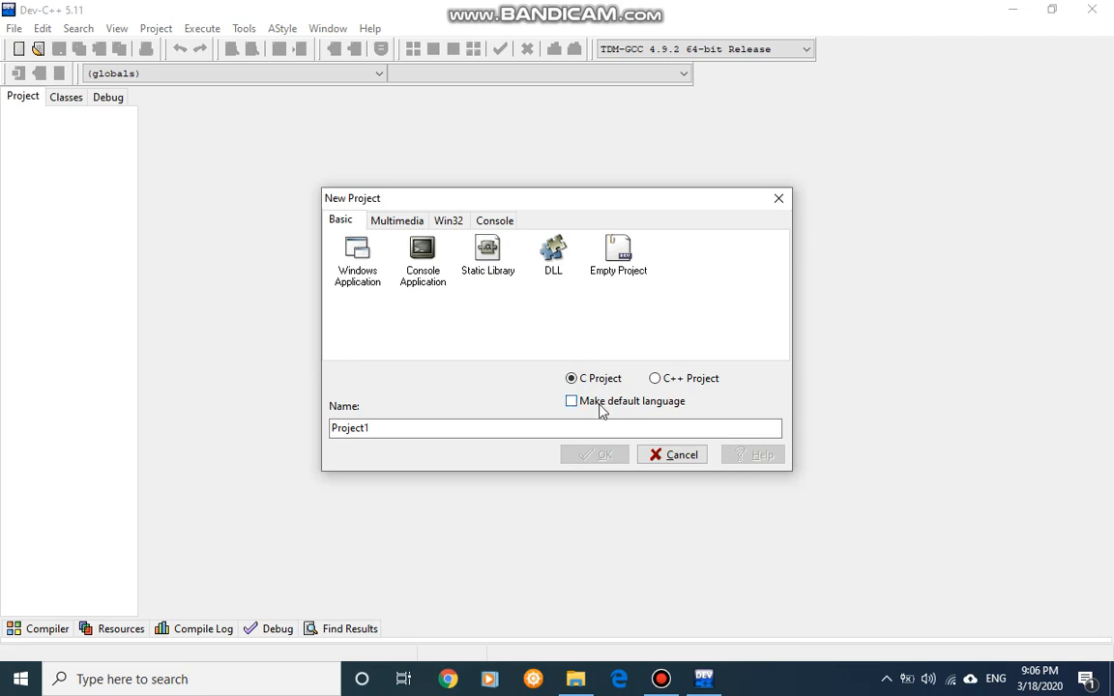
left_click(572, 401)
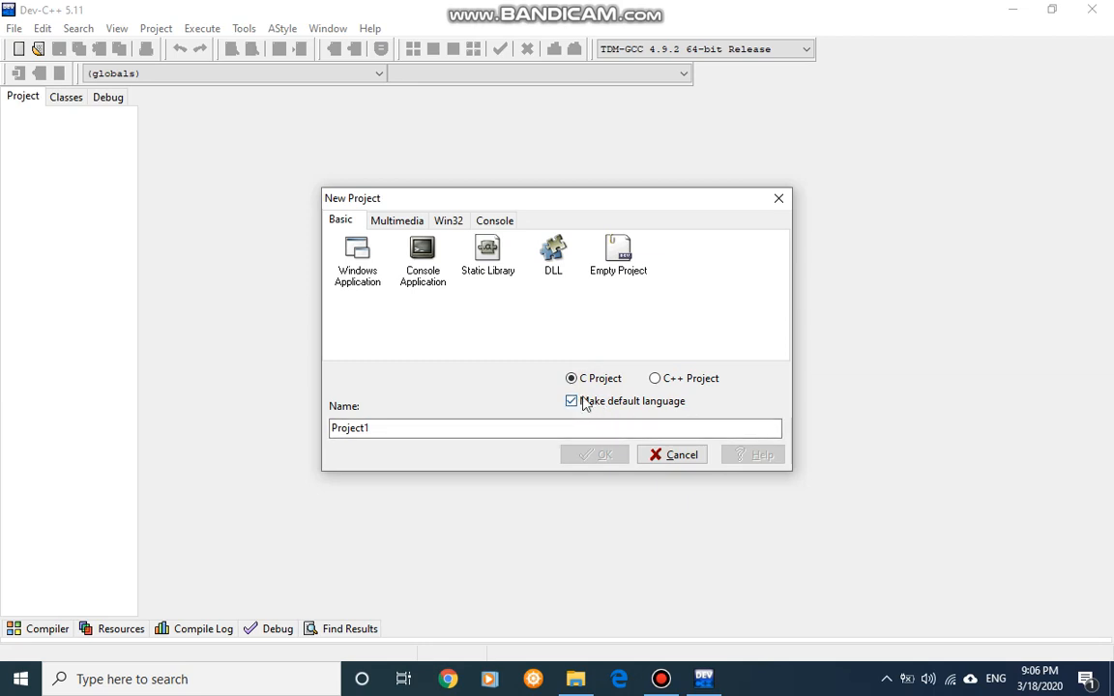
mouse_move(586, 428)
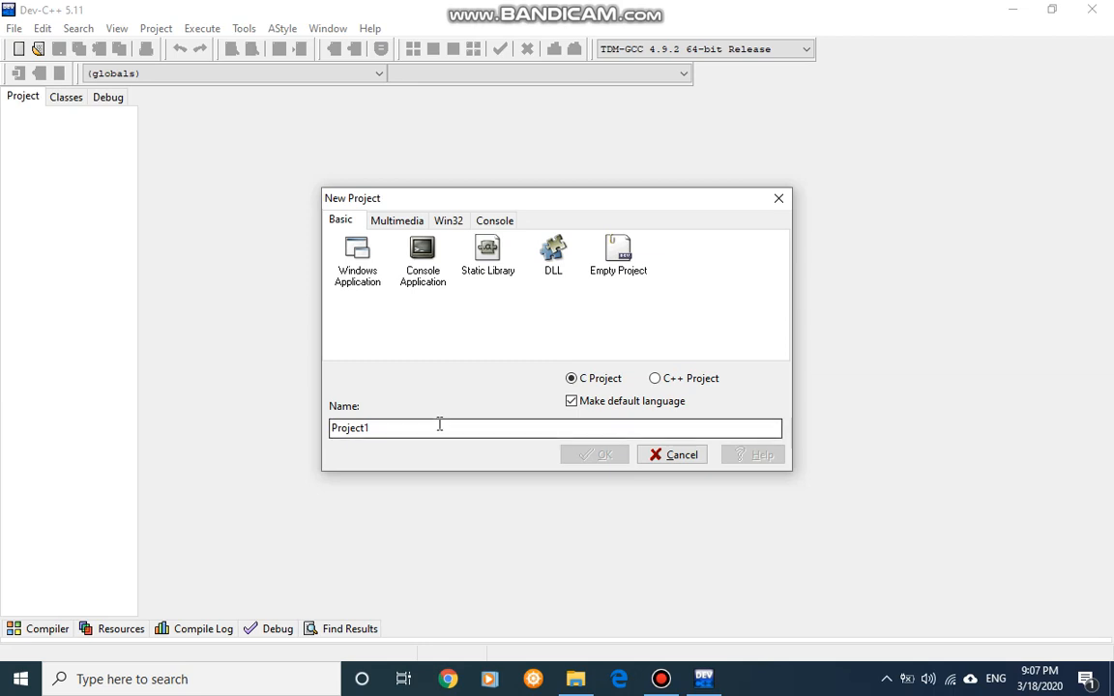
mouse_move(375, 454)
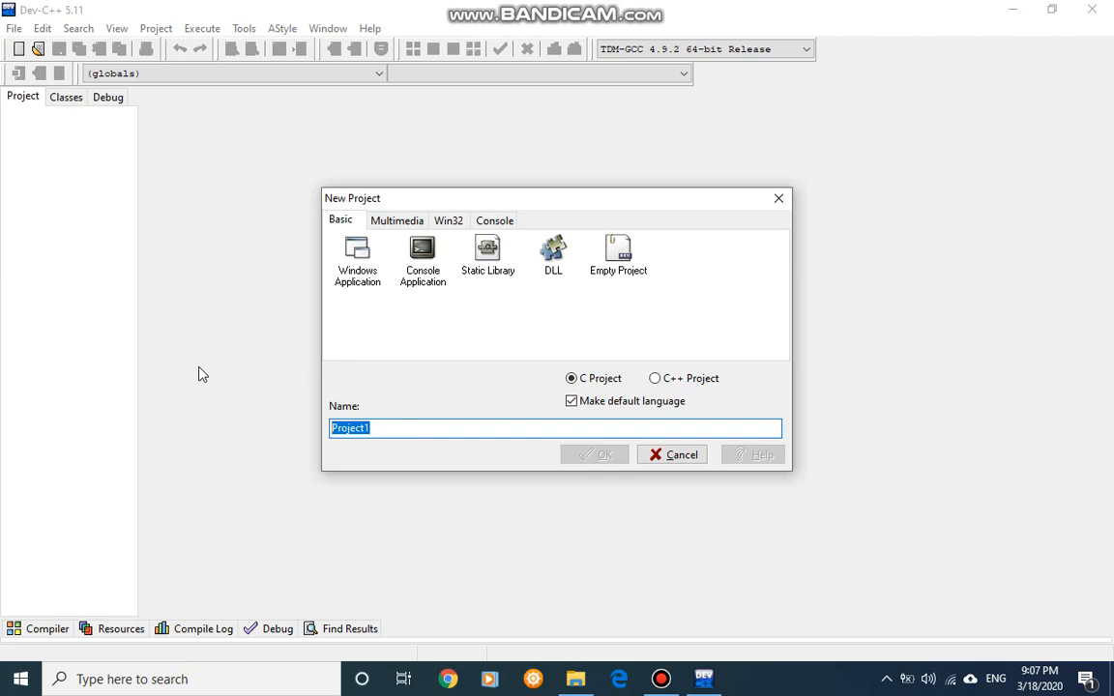
Enter 'HelloWorld' as the project name, removing the stray space and underscore
type("He")
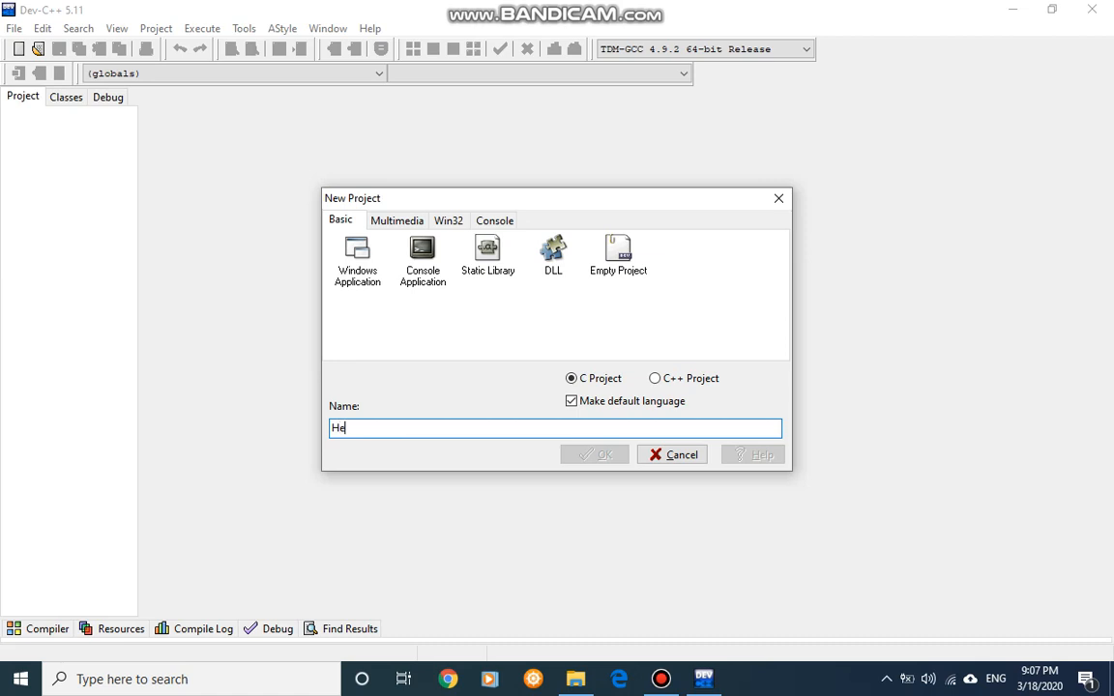
type("llo")
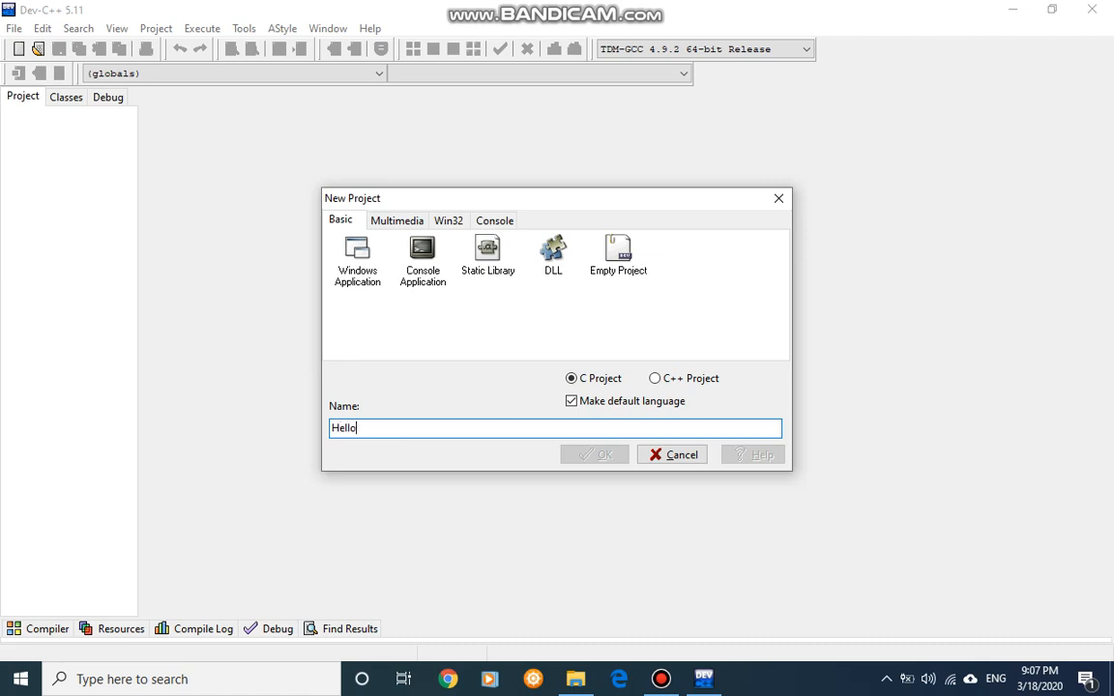
type("World")
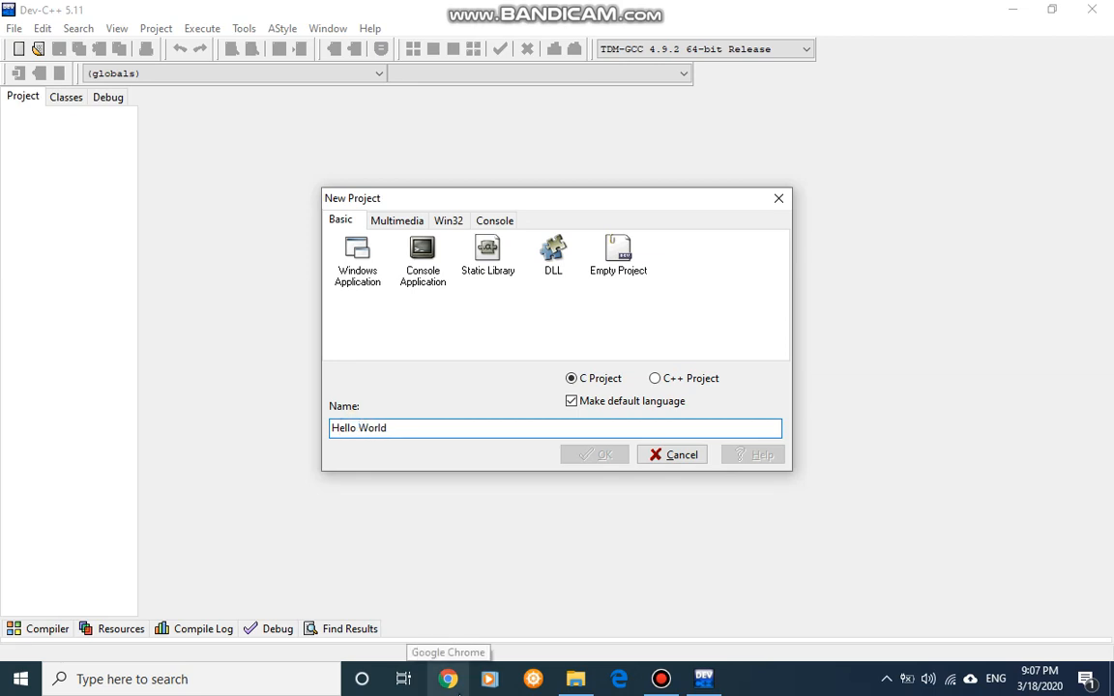
key("Backspace")
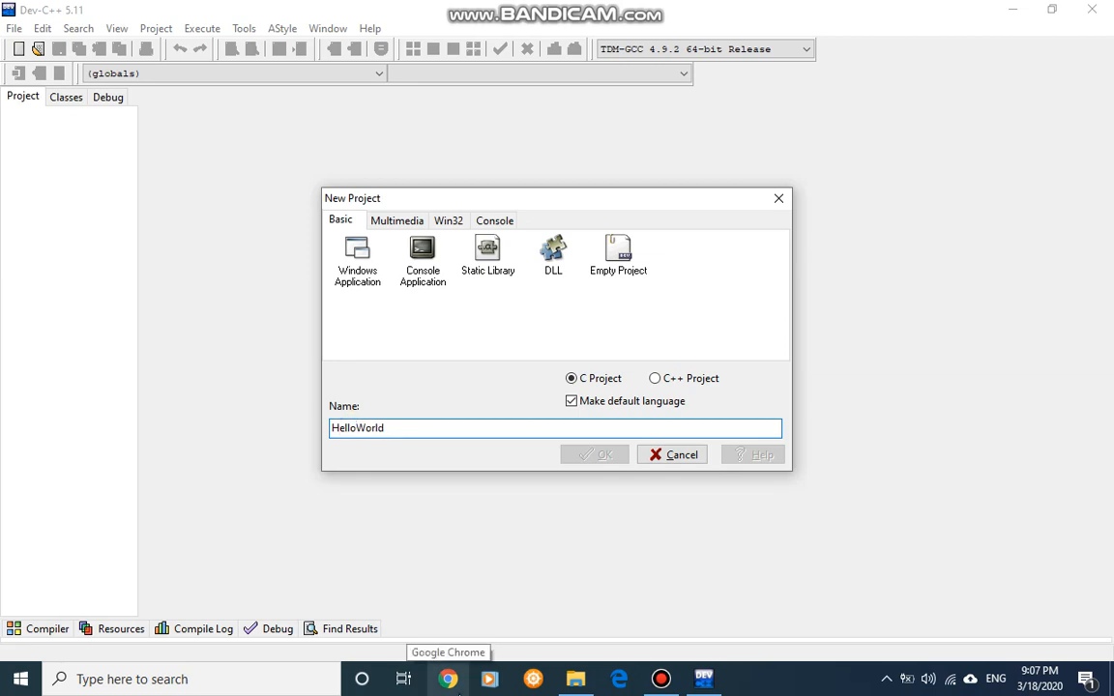
type("_")
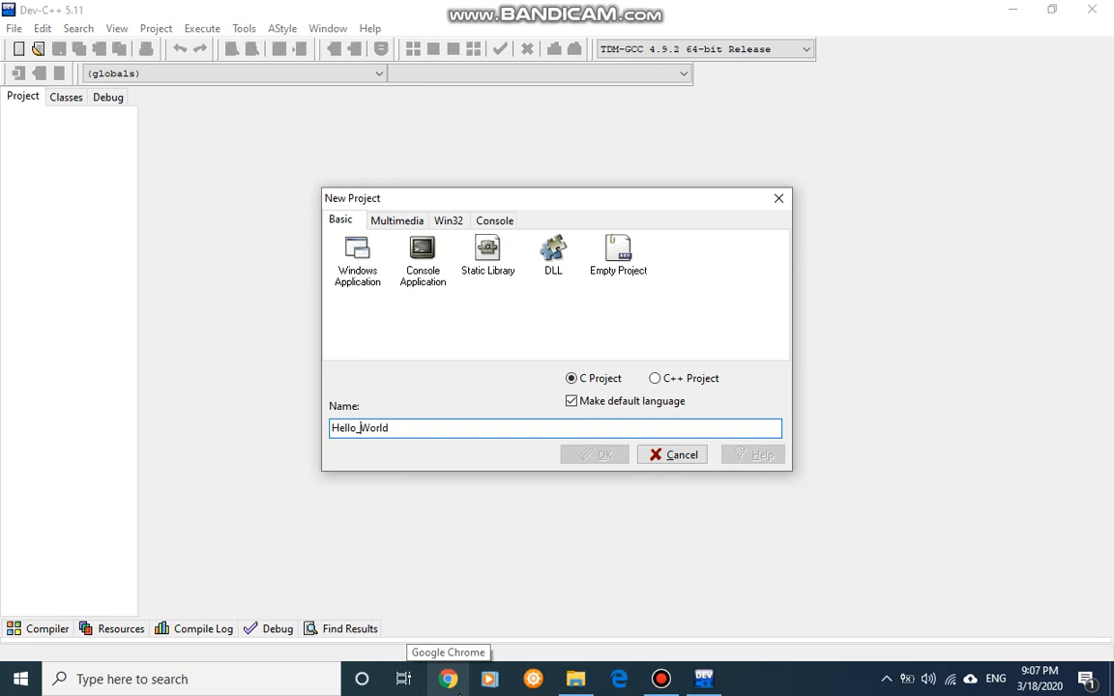
key("Backspace")
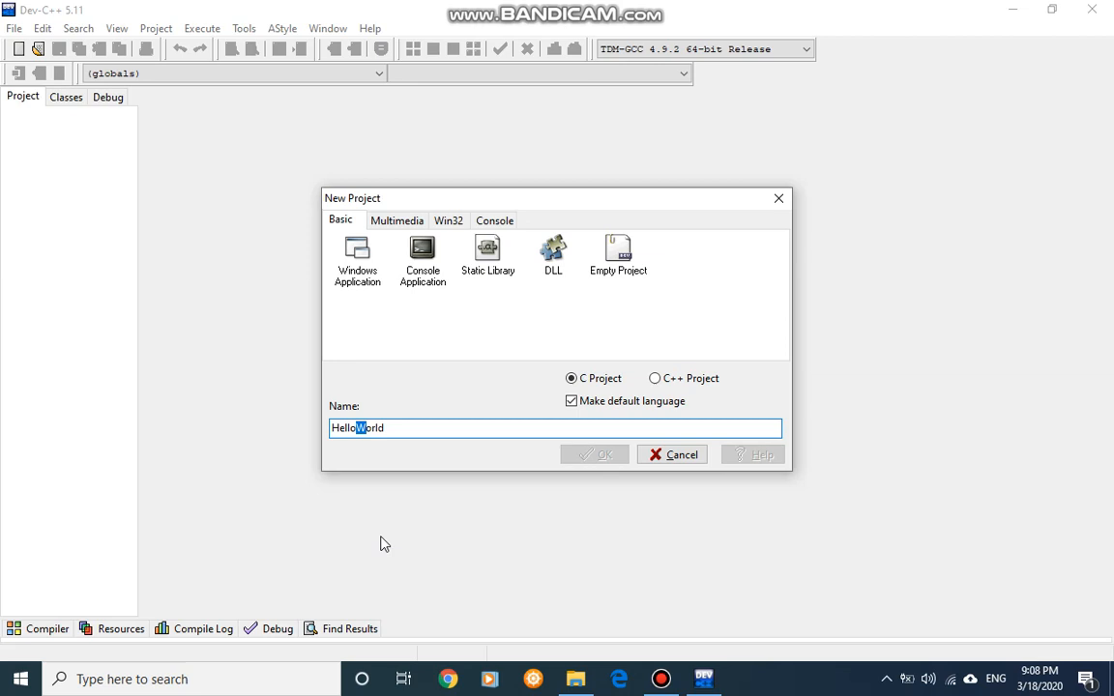
left_click(417, 428)
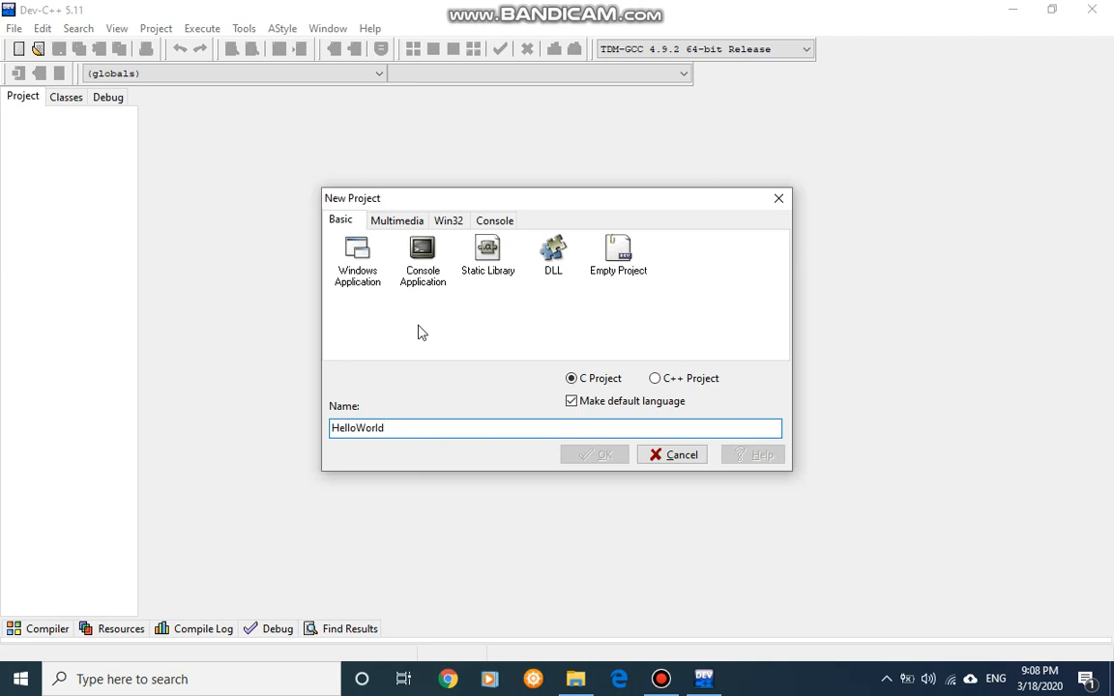
Keep Console Application selected and confirm creating the HelloWorld project
left_click(422, 252)
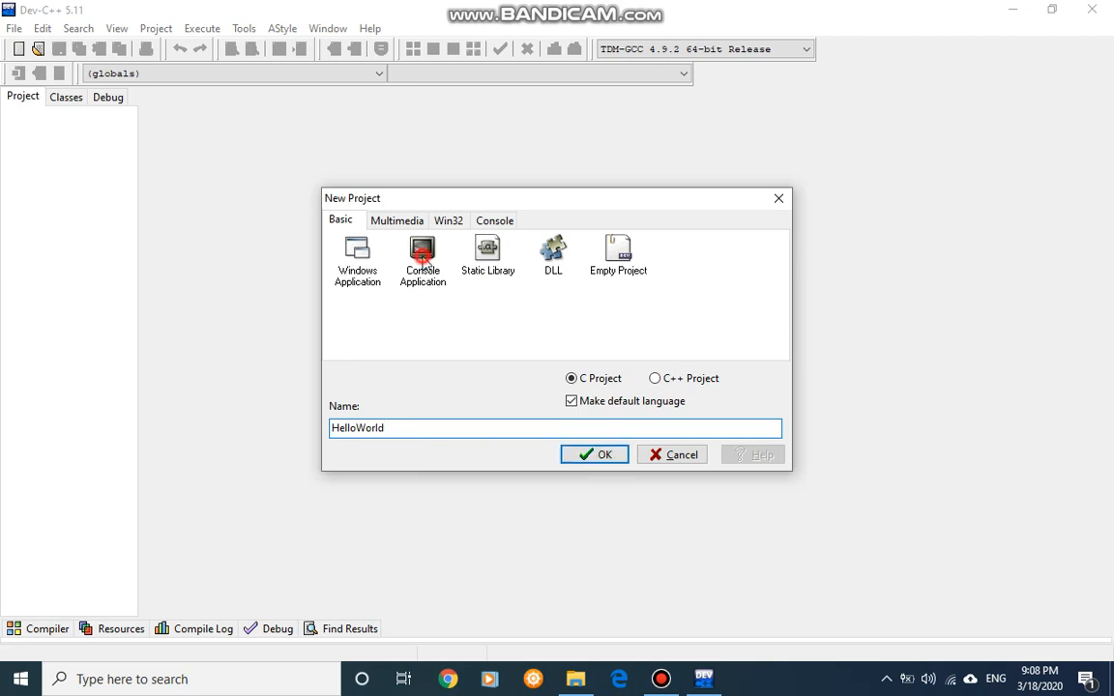
left_click(423, 256)
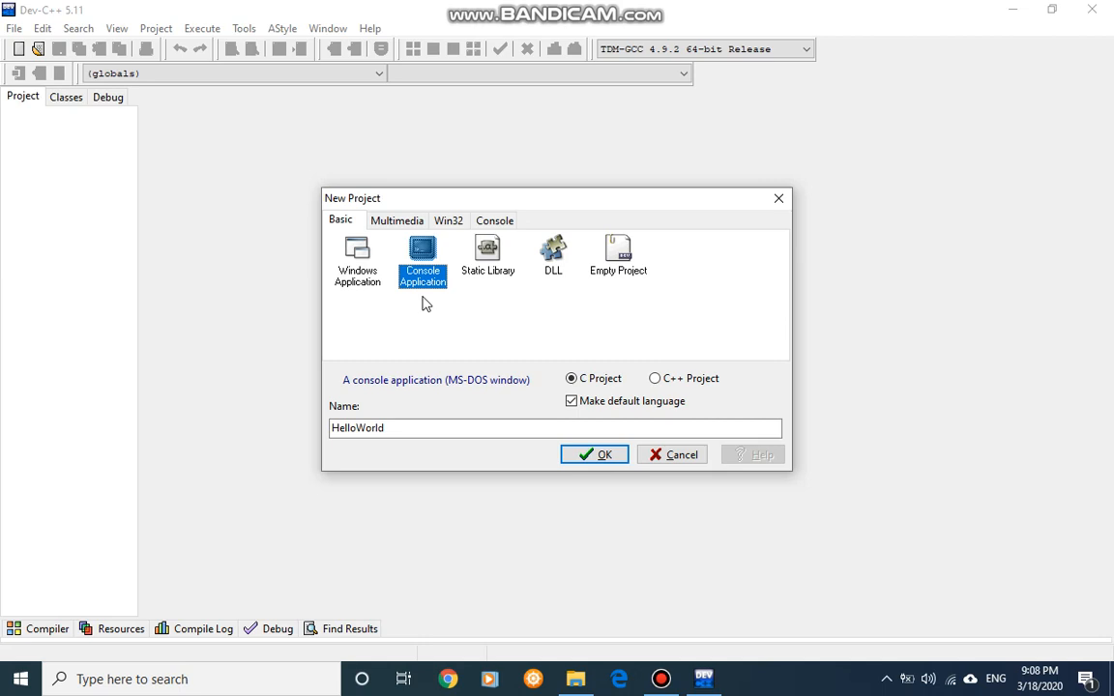
mouse_move(414, 325)
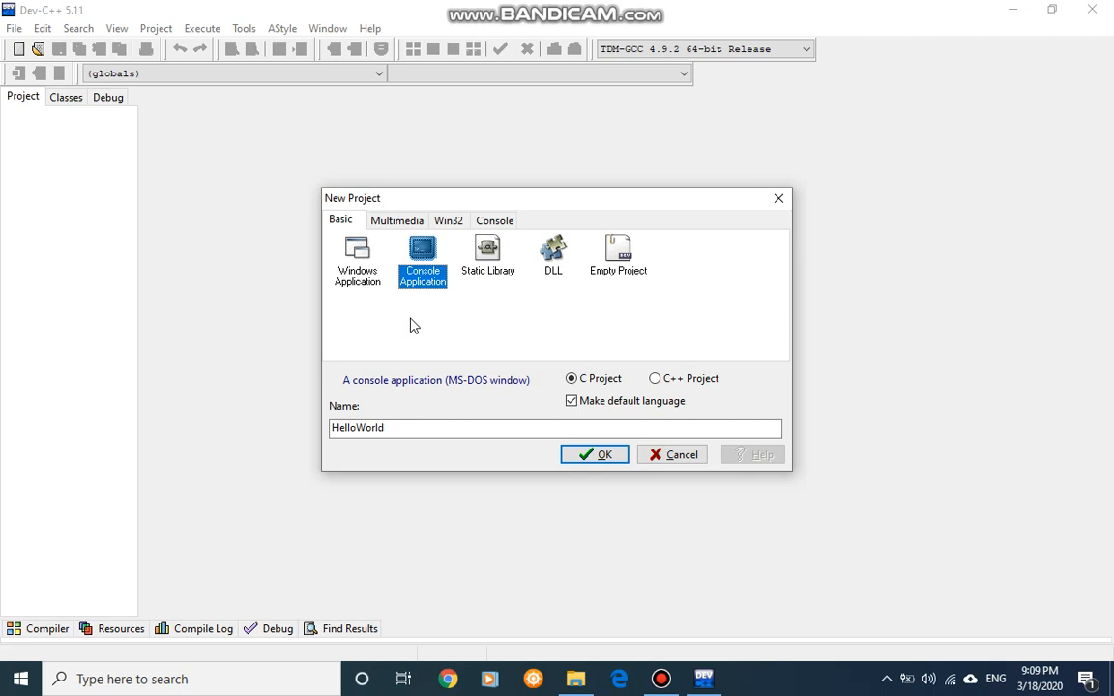
mouse_move(407, 308)
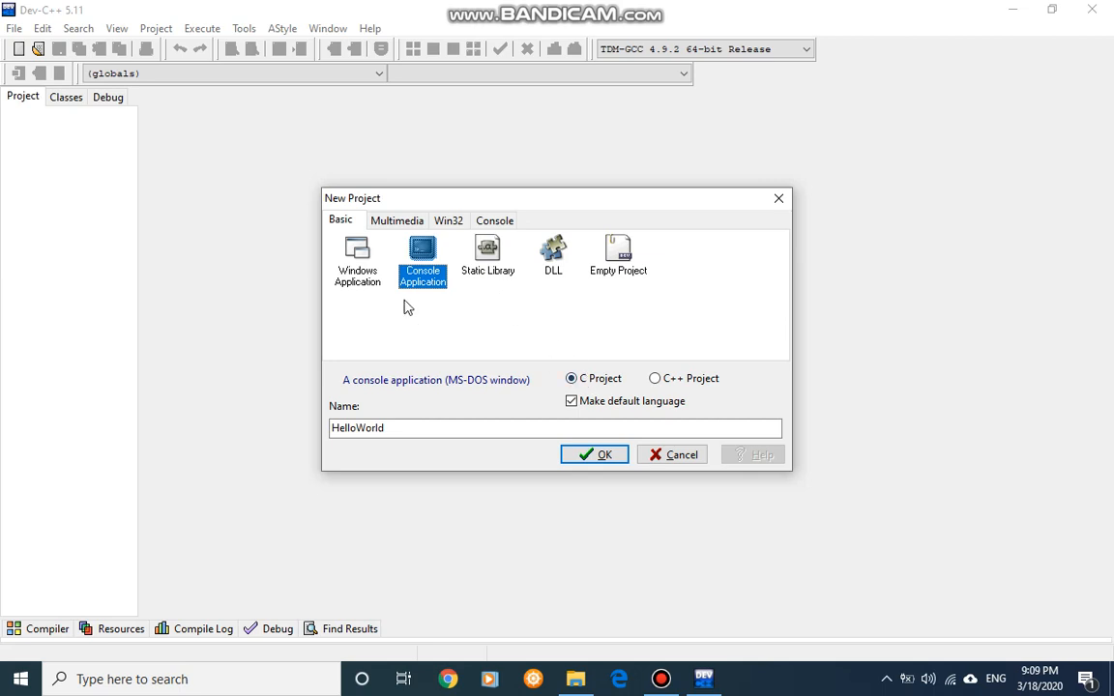
mouse_move(435, 298)
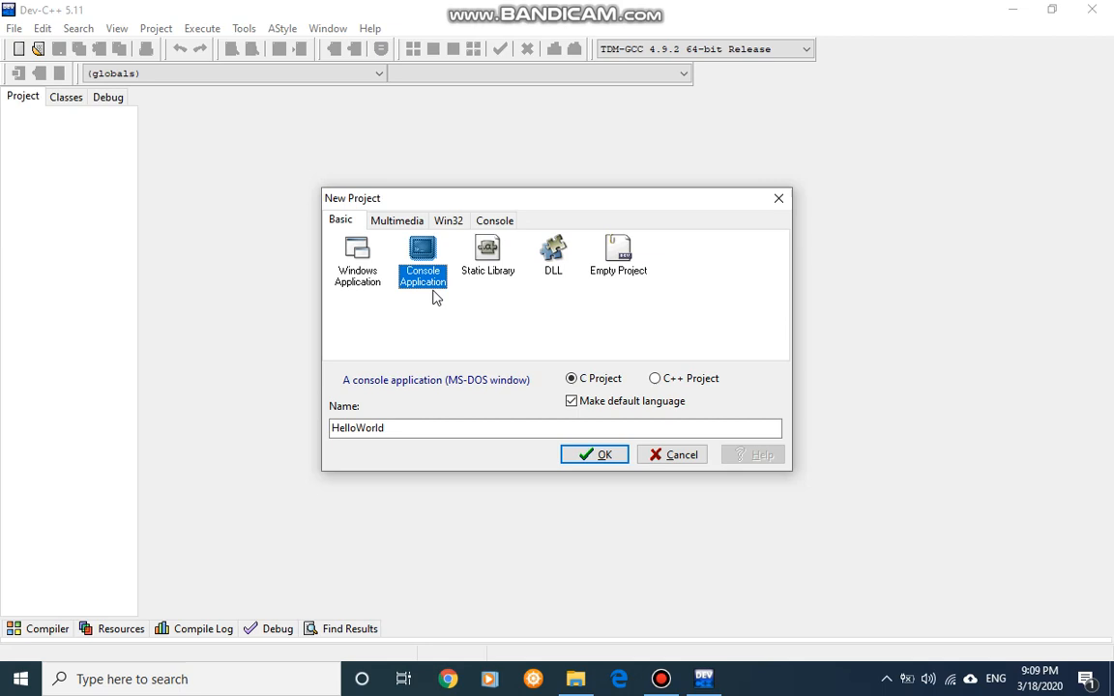
mouse_move(421, 300)
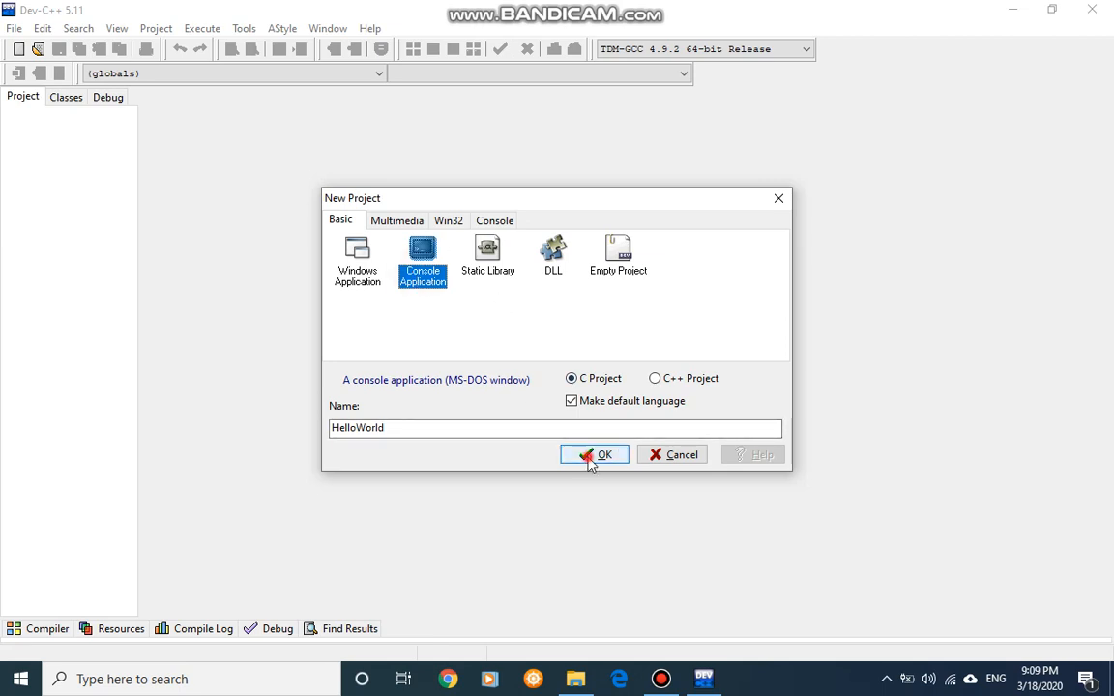
left_click(594, 454)
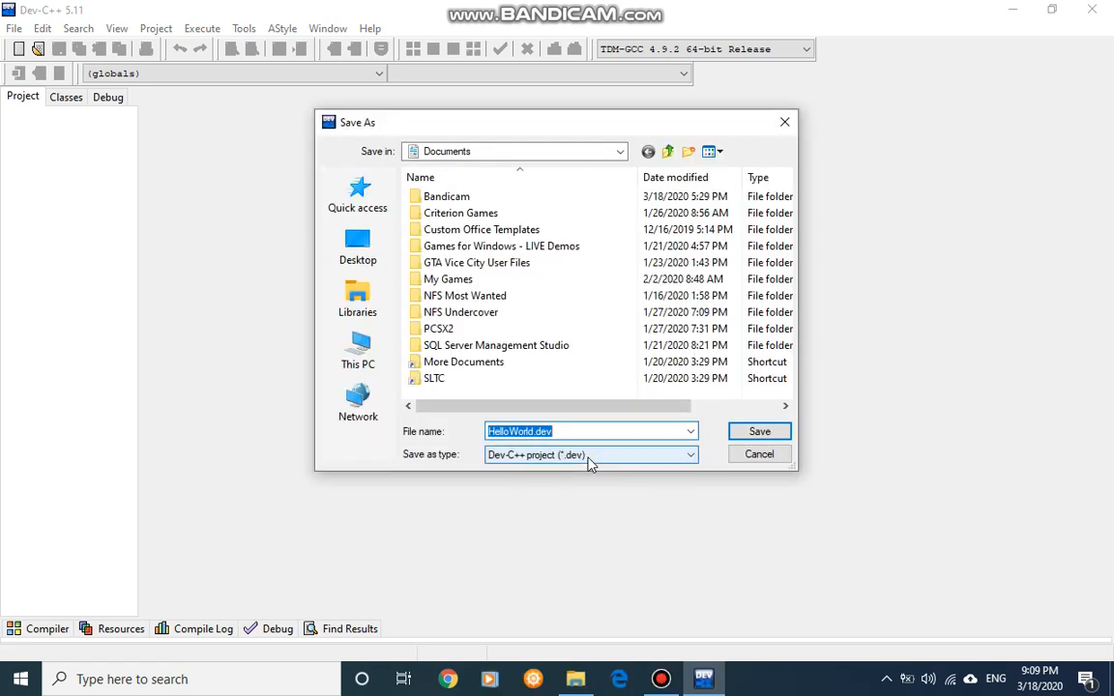
mouse_move(461, 213)
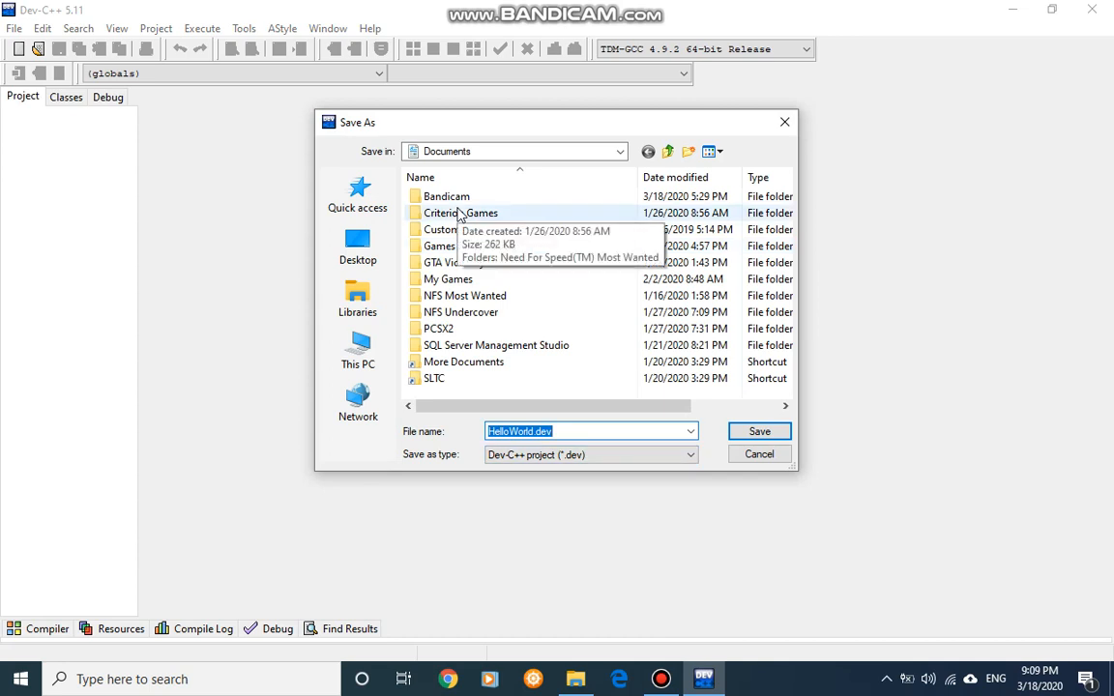
mouse_move(454, 229)
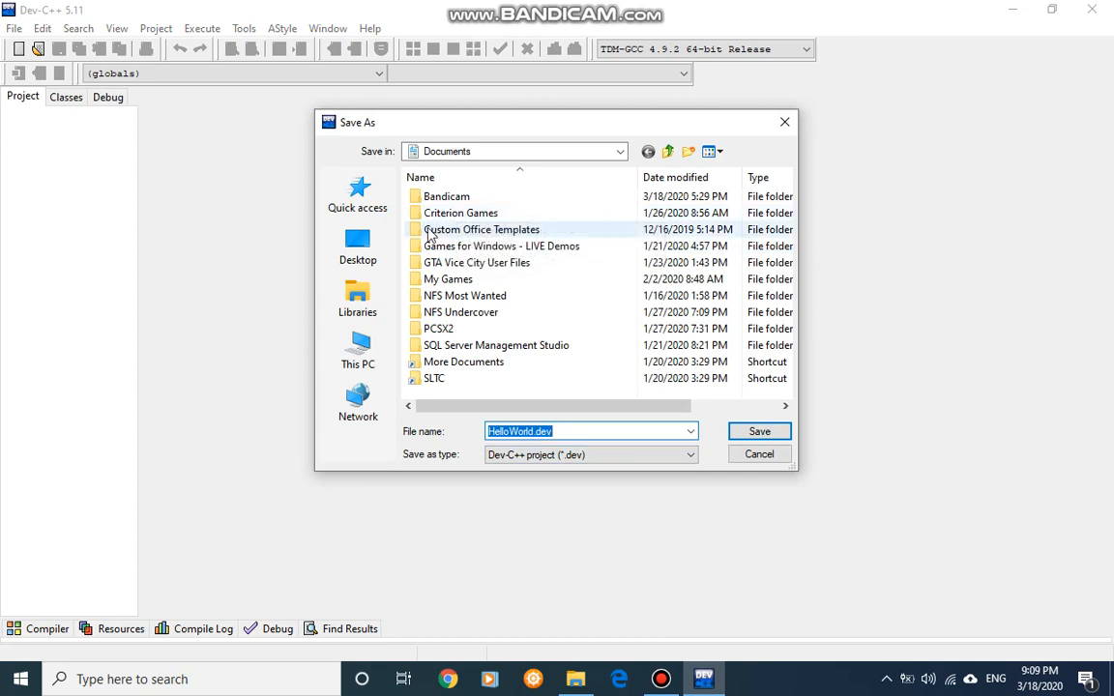
mouse_move(557, 295)
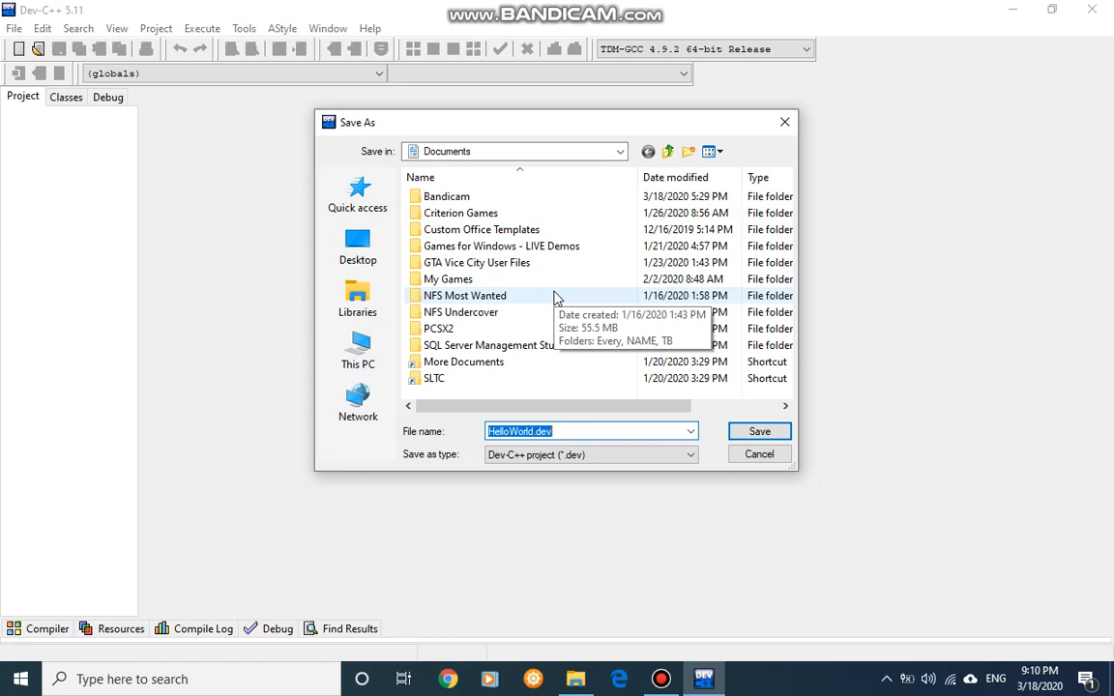
mouse_move(357, 245)
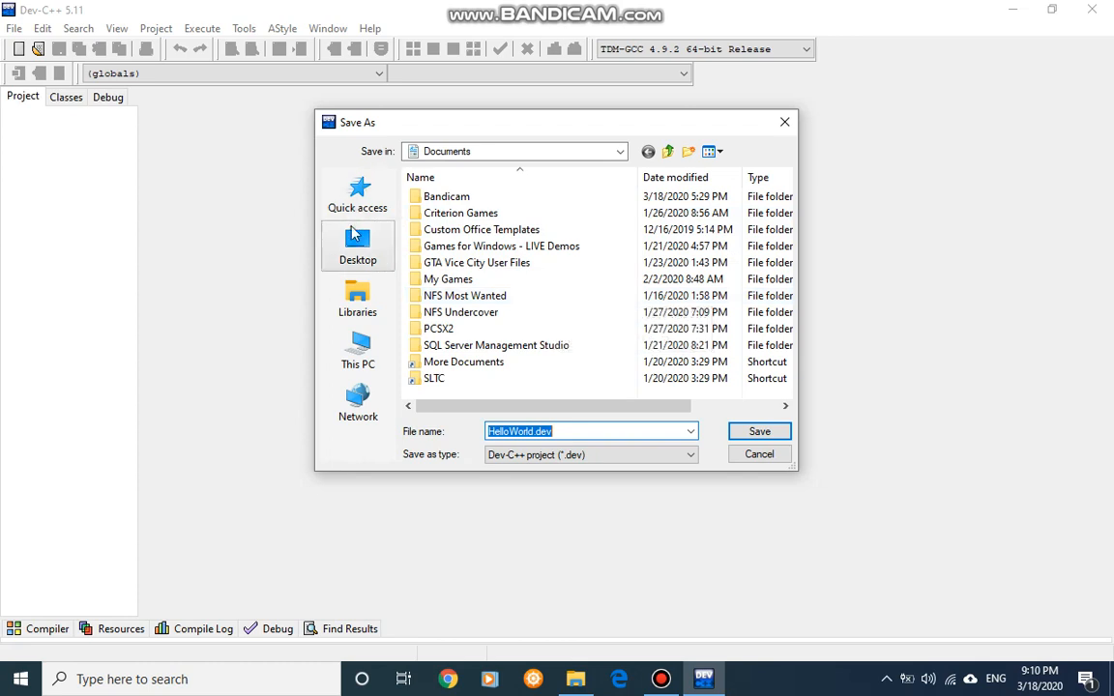
Point the Save As dialog at the Desktop and create a new folder
left_click(358, 246)
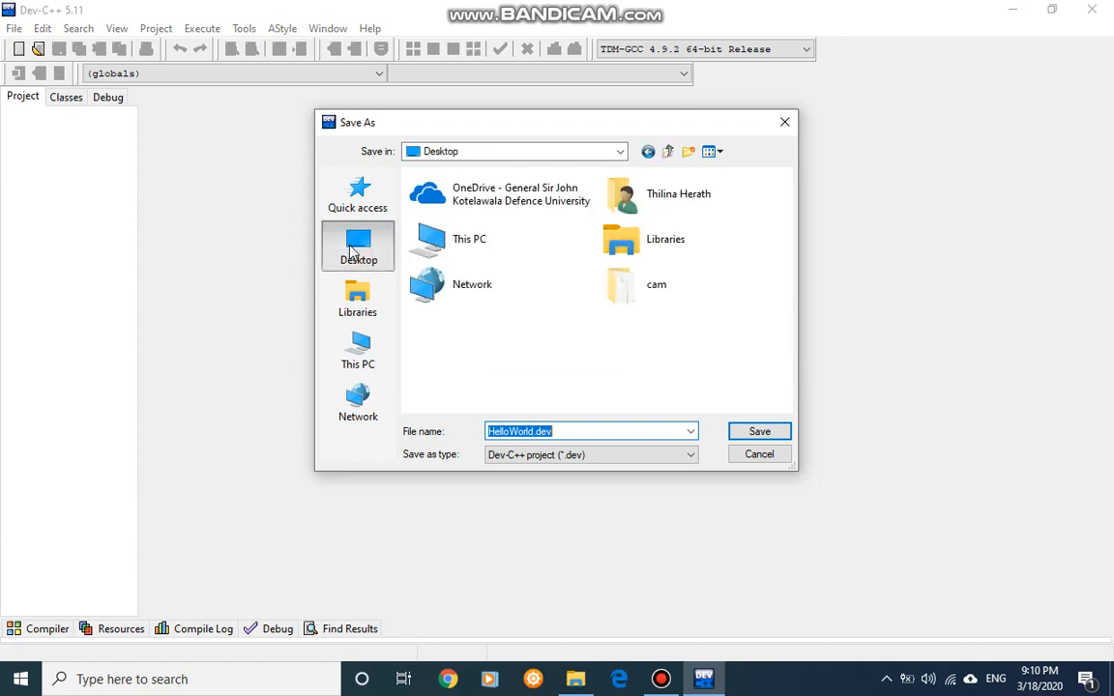
left_click(709, 151)
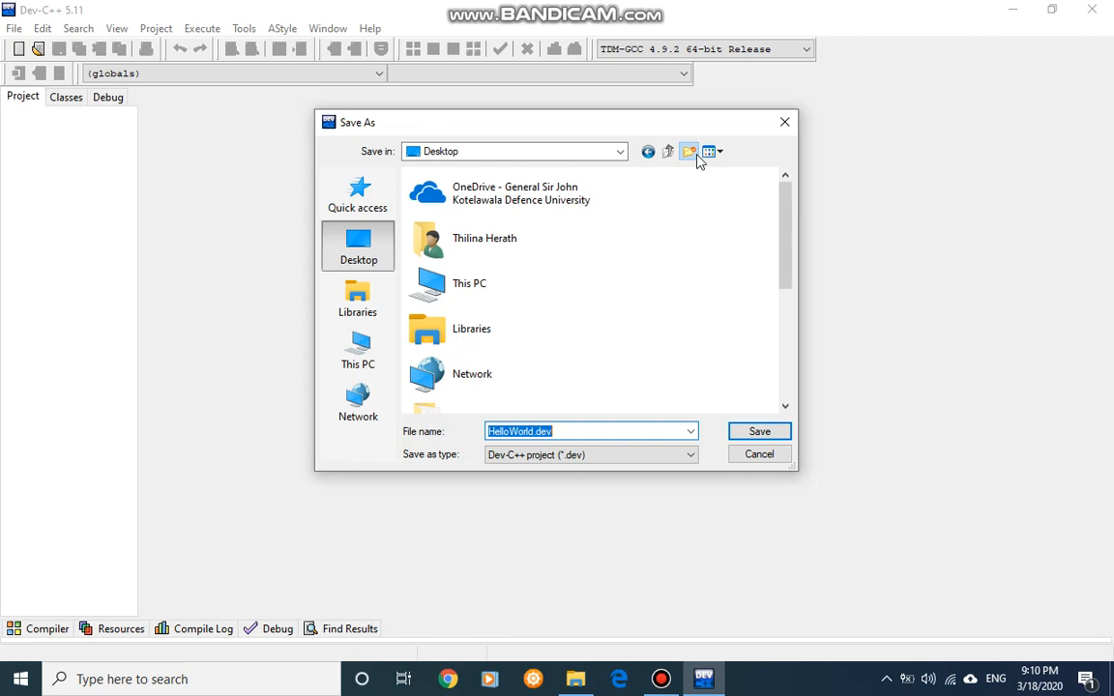
left_click(688, 151)
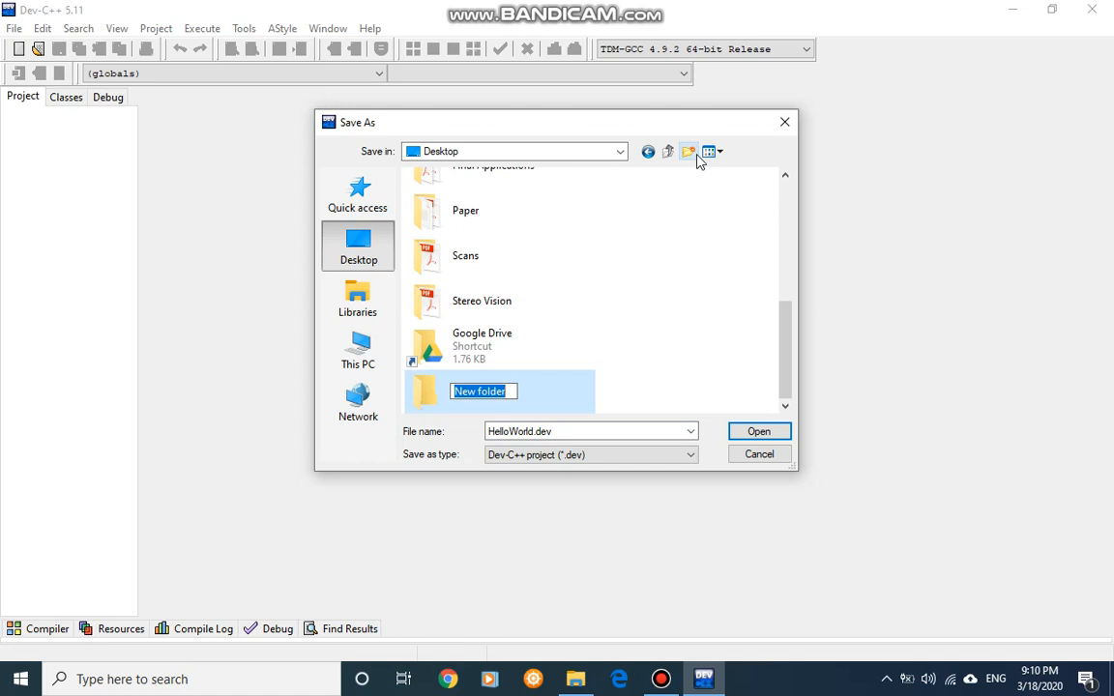
Name the new folder 'Pract1' and open it as the save location
type("Pr")
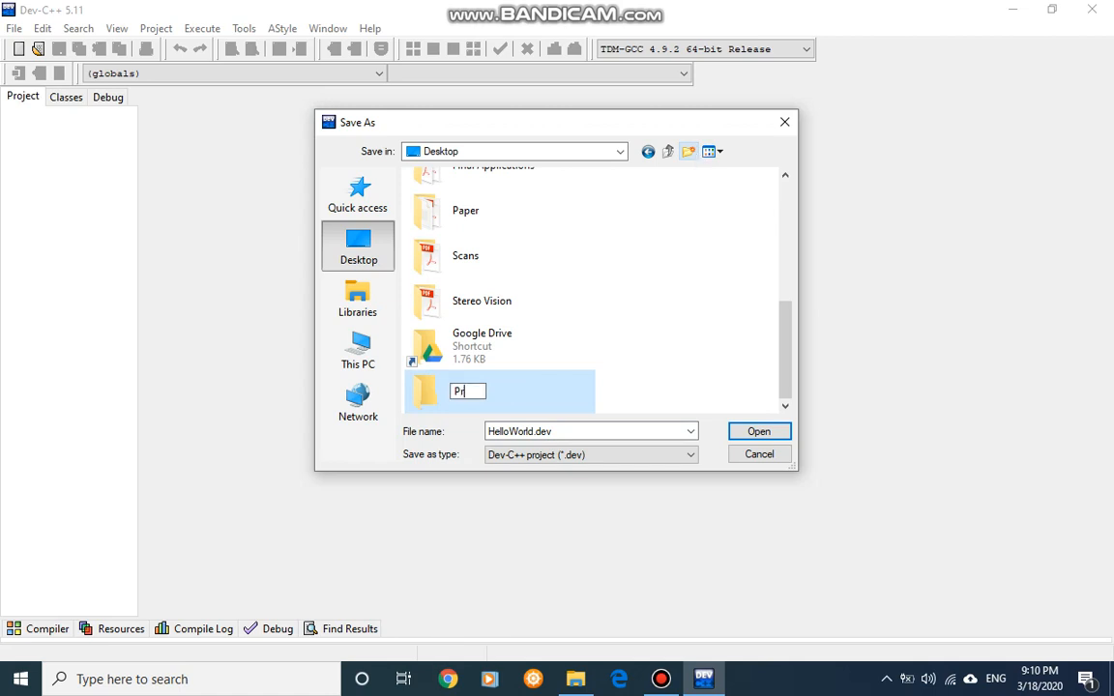
type("act1")
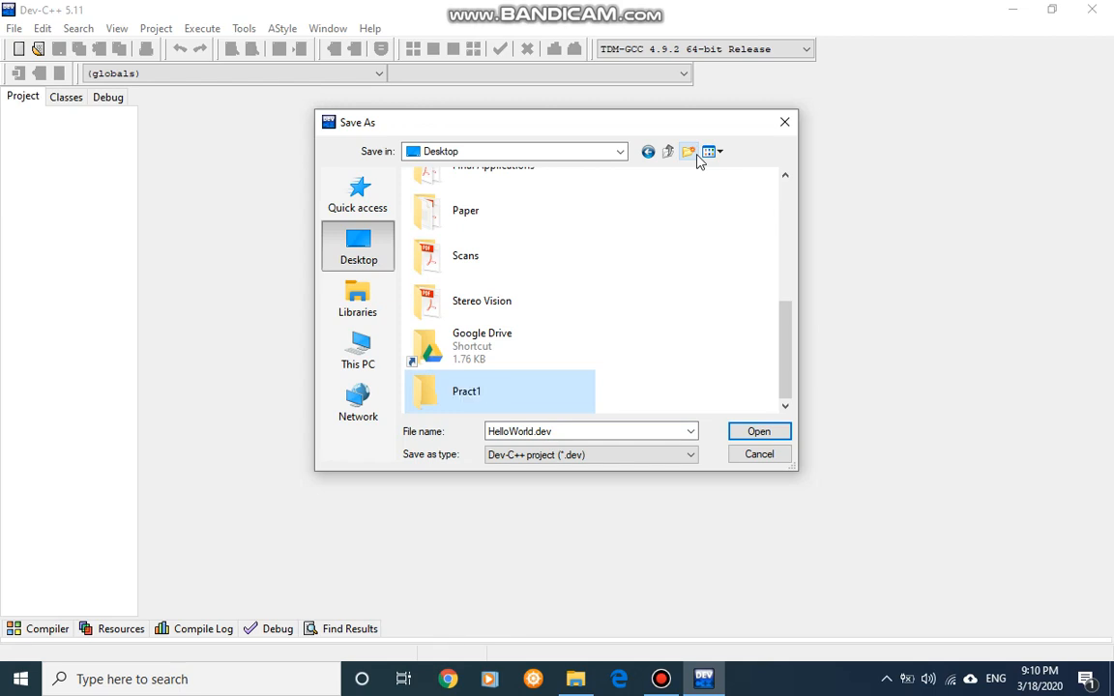
double_click(466, 391)
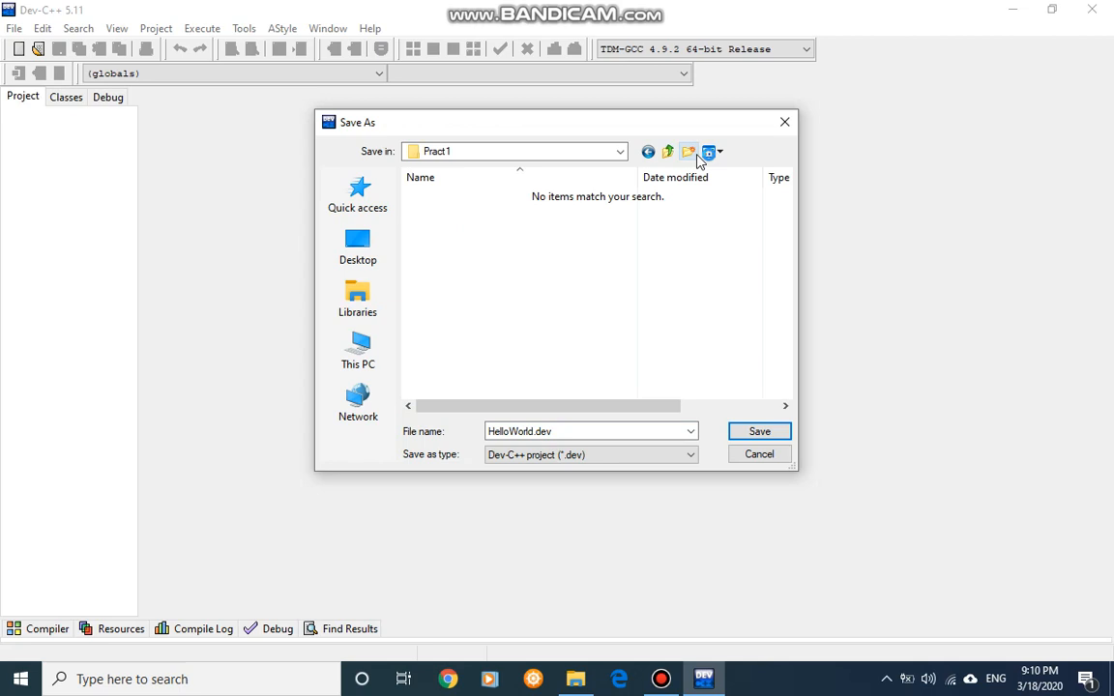
mouse_move(701, 225)
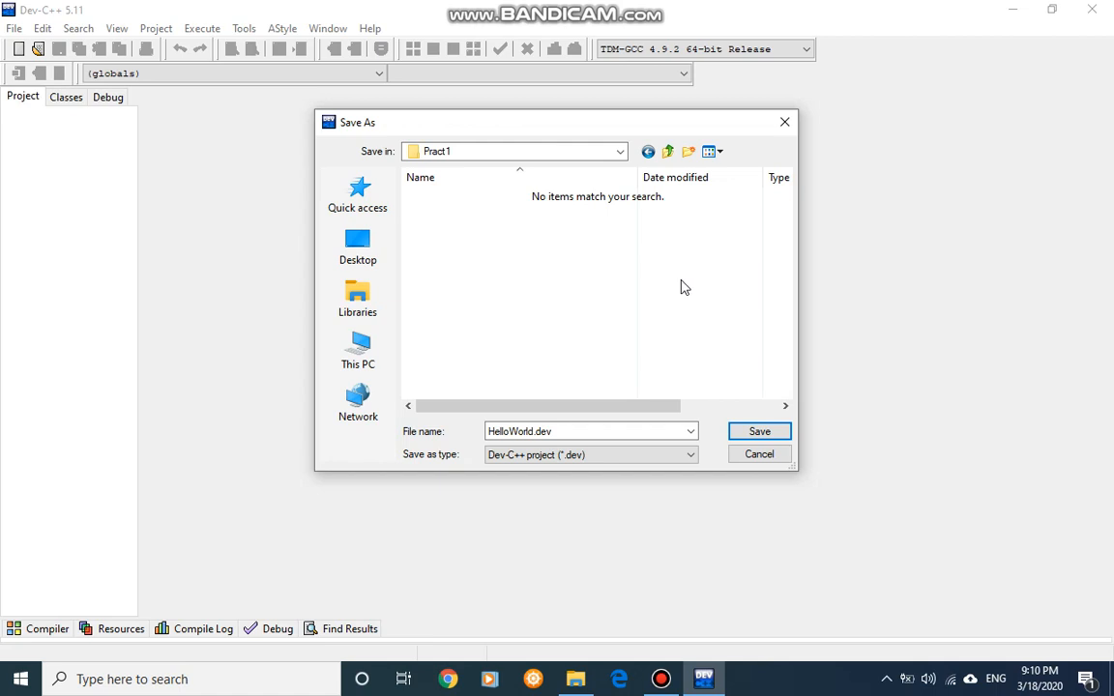
mouse_move(536, 294)
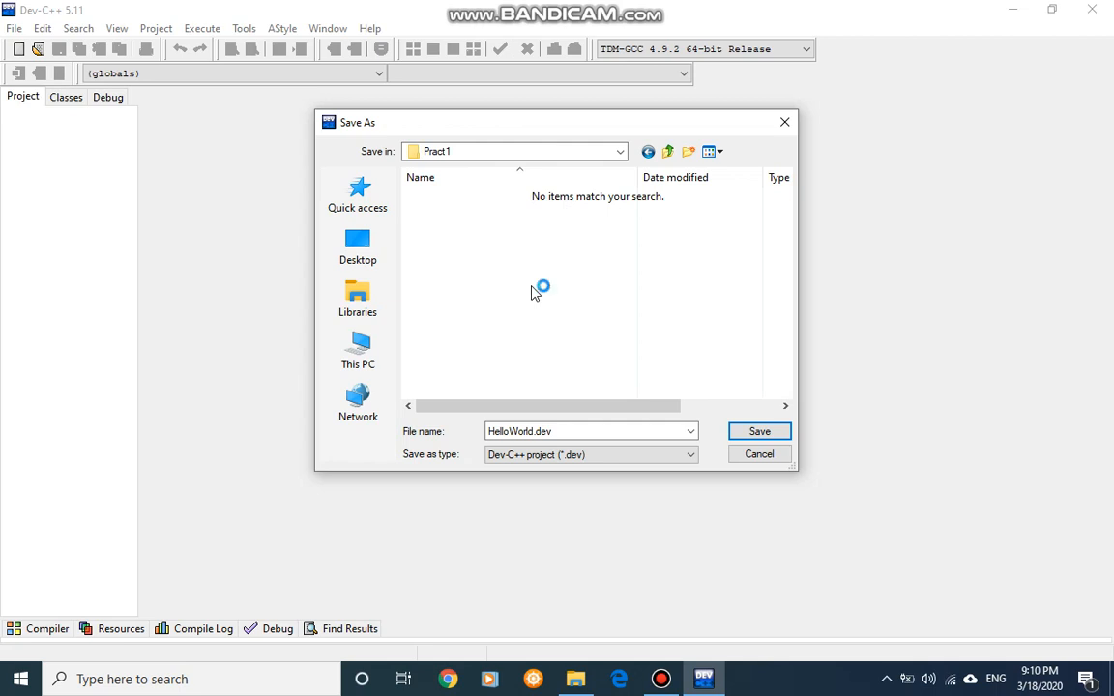
mouse_move(535, 293)
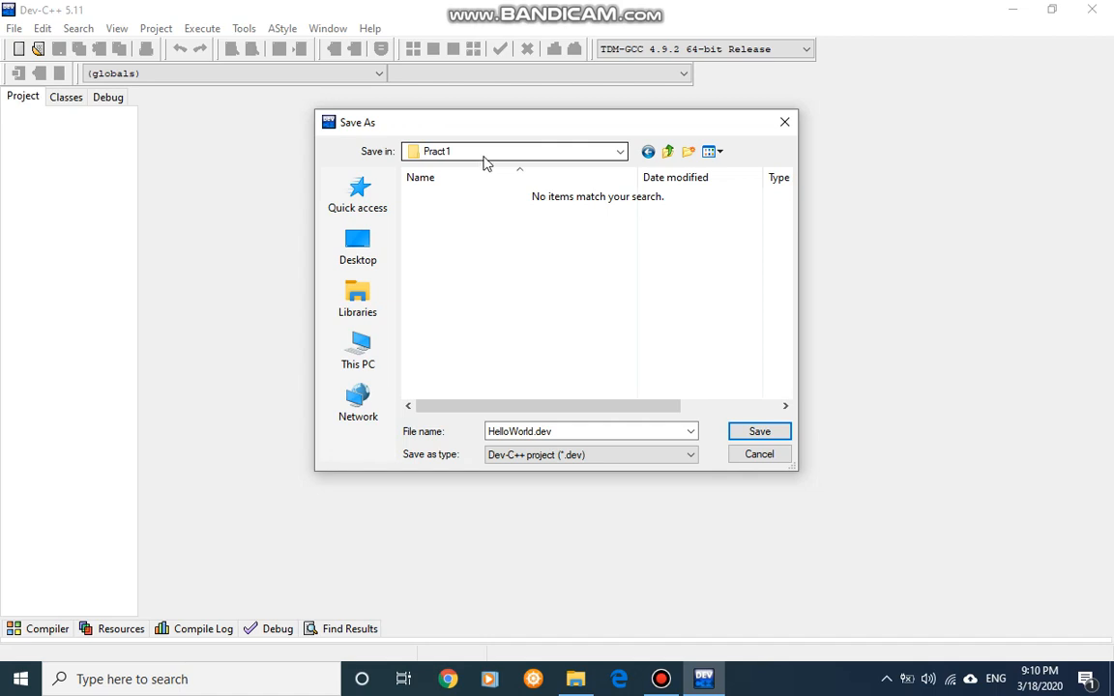
mouse_move(480, 159)
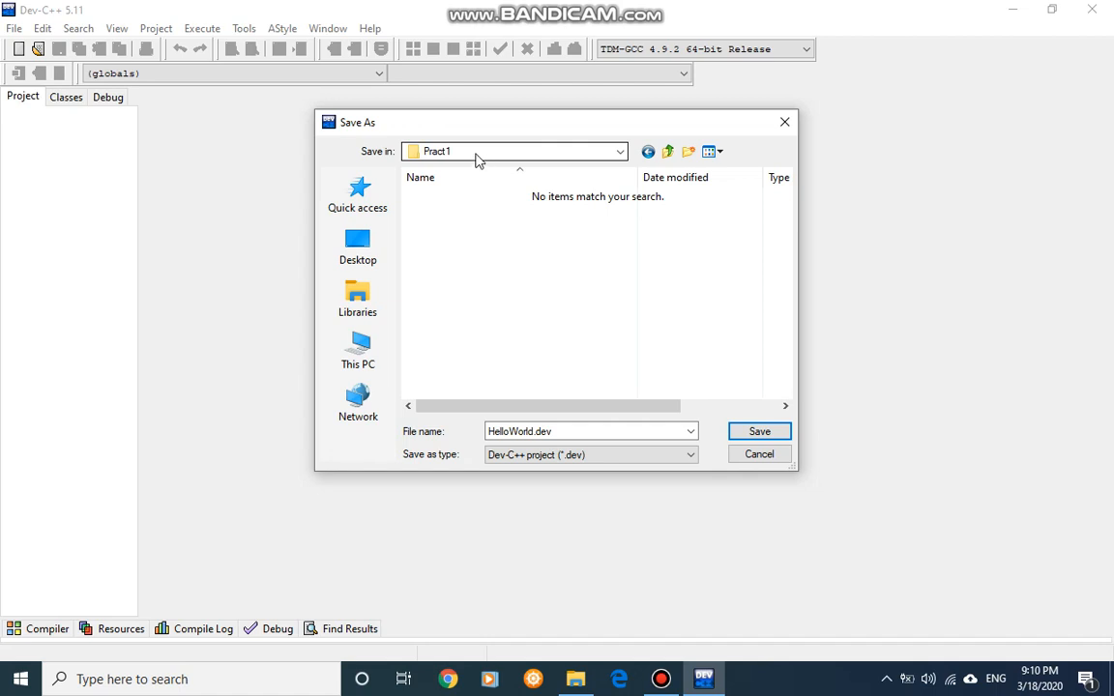
mouse_move(398, 259)
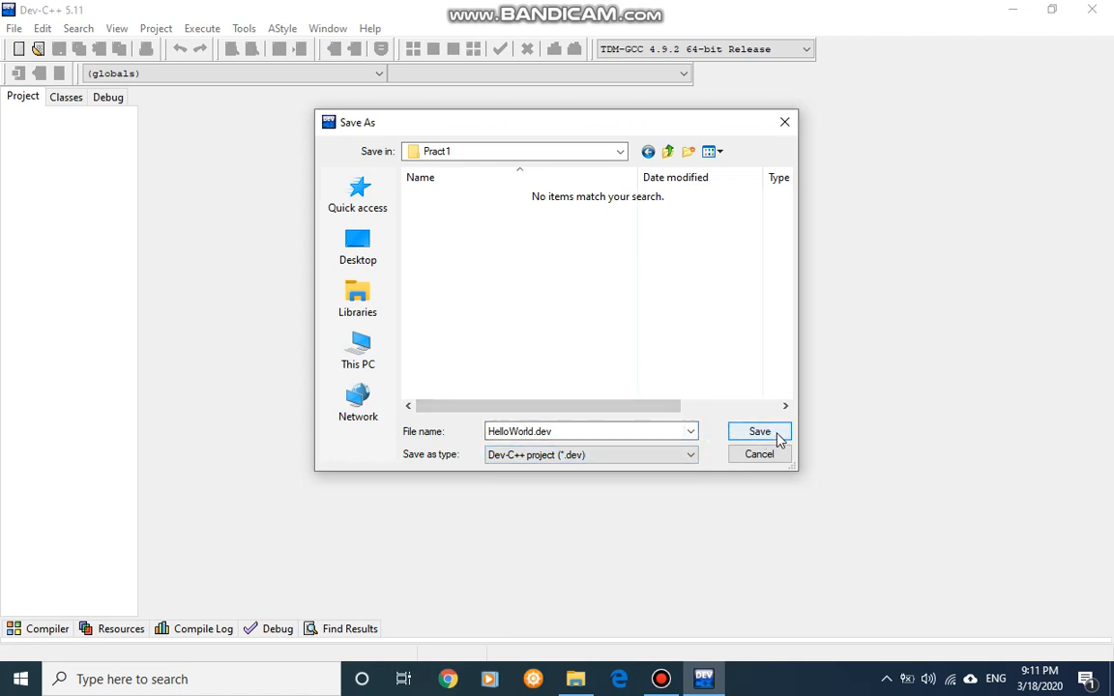
Save HelloWorld.dev into the Pract1 folder
left_click(759, 431)
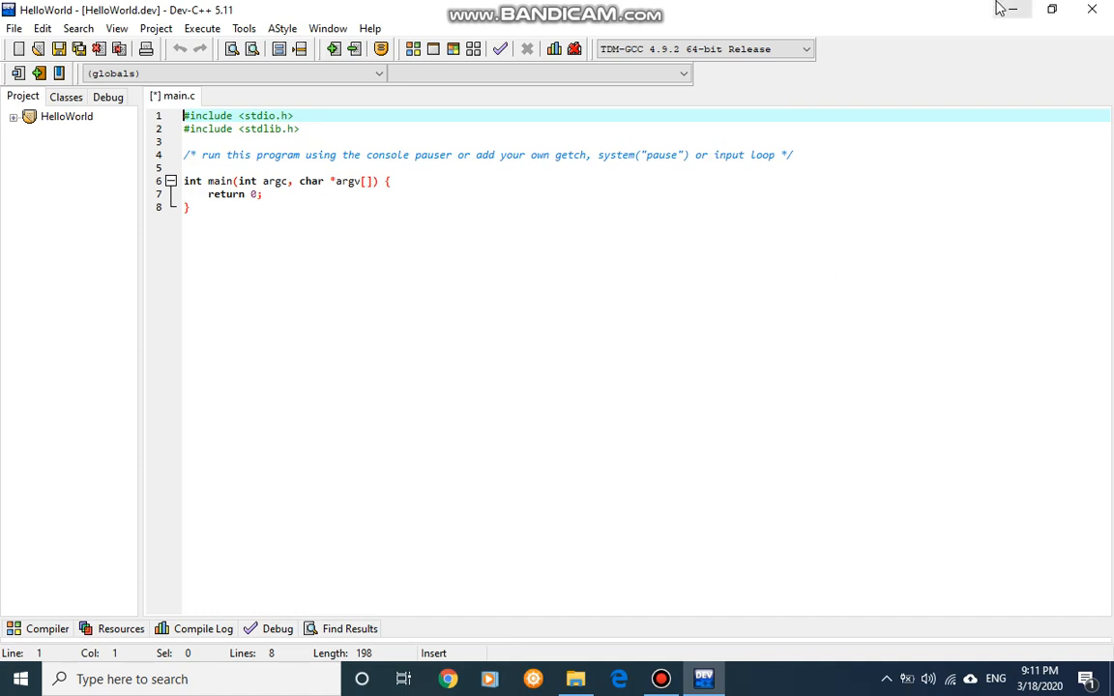
Minimise Dev-C++ and open the desktop Pract1 folder to view its contents
left_click(1011, 9)
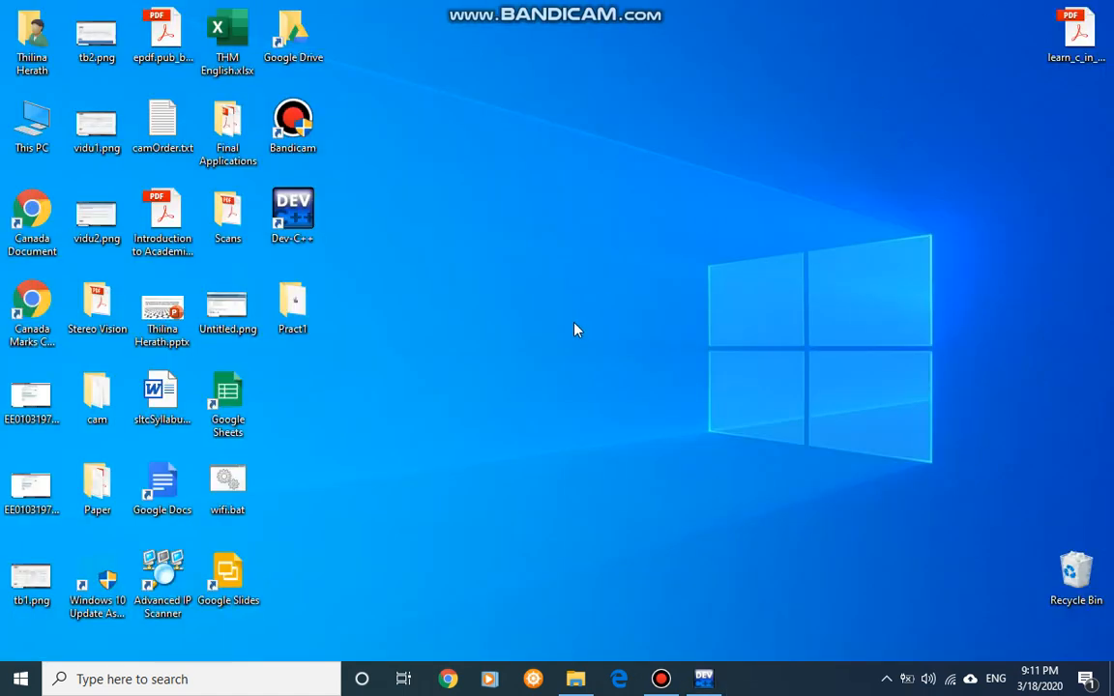
mouse_move(503, 366)
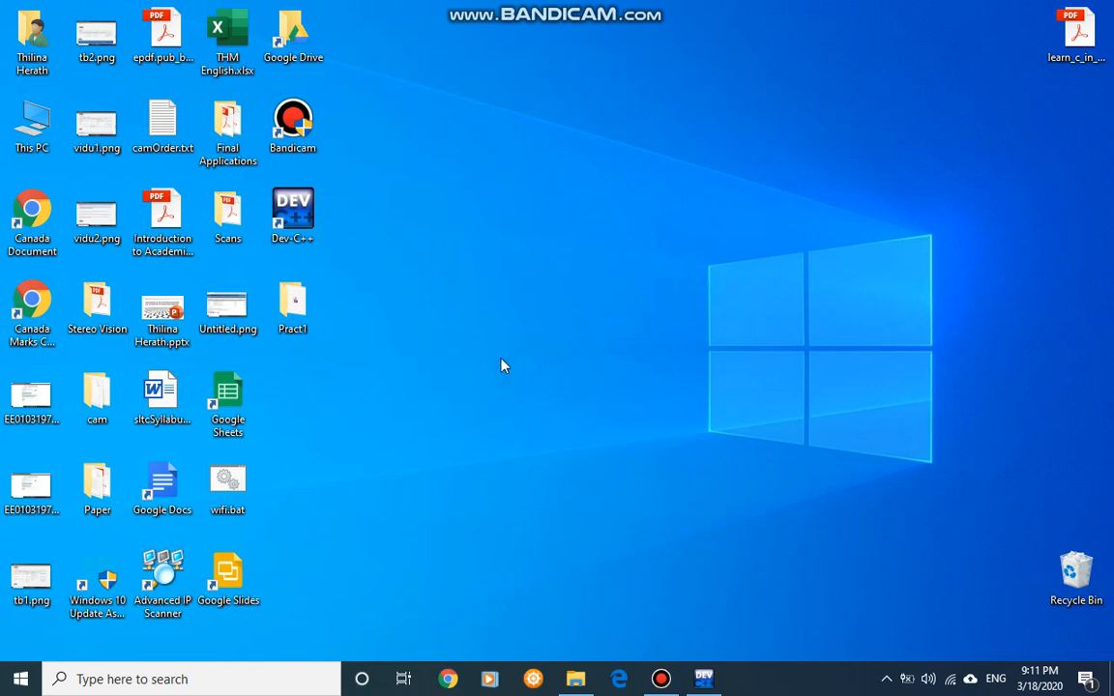
mouse_move(271, 336)
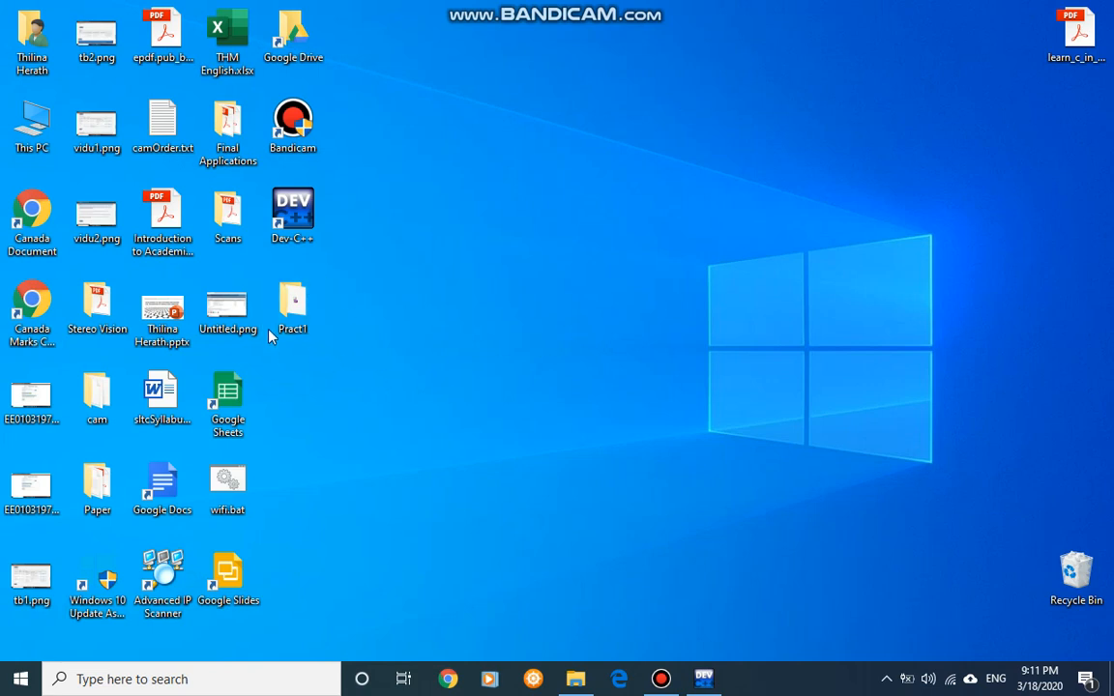
left_click(293, 305)
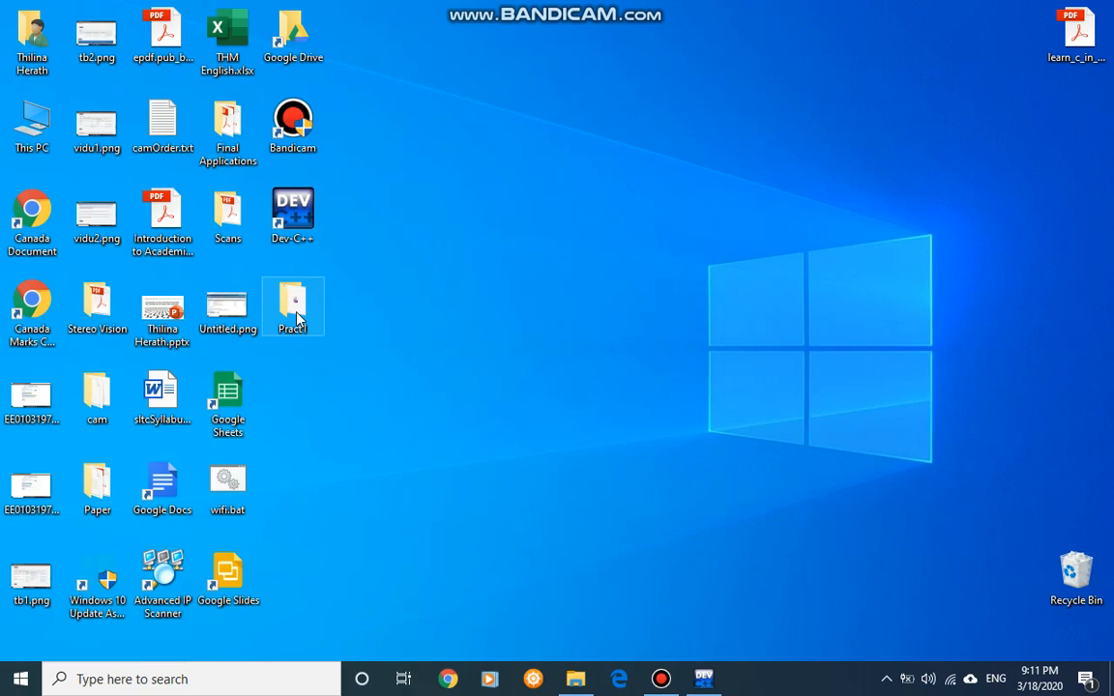
double_click(293, 307)
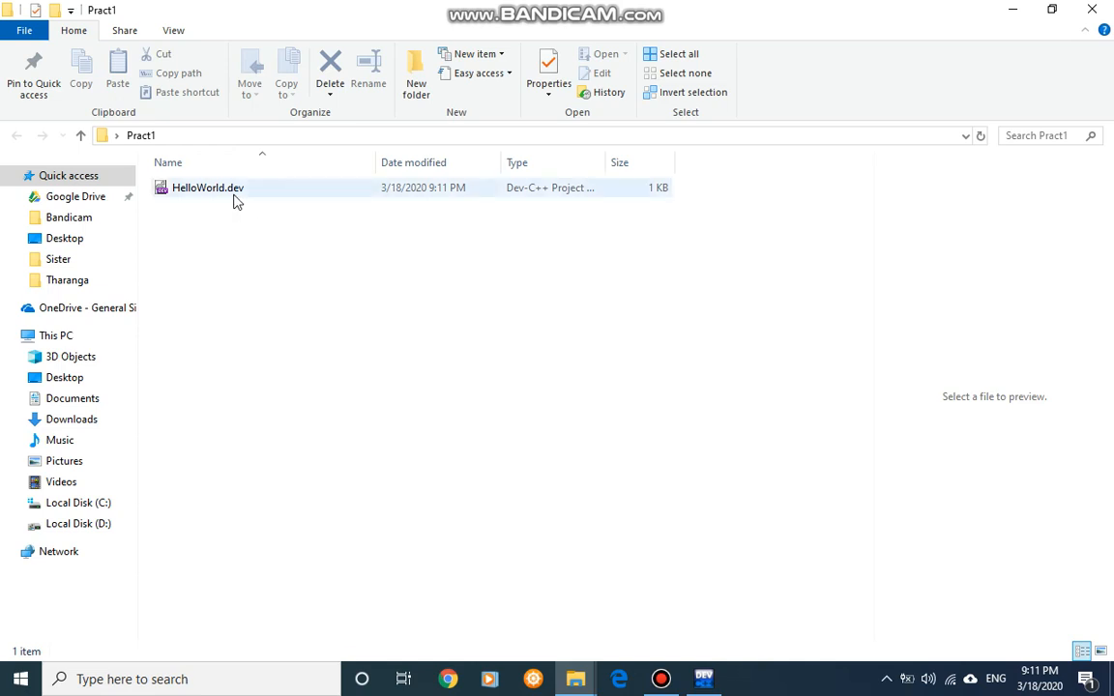
mouse_move(222, 193)
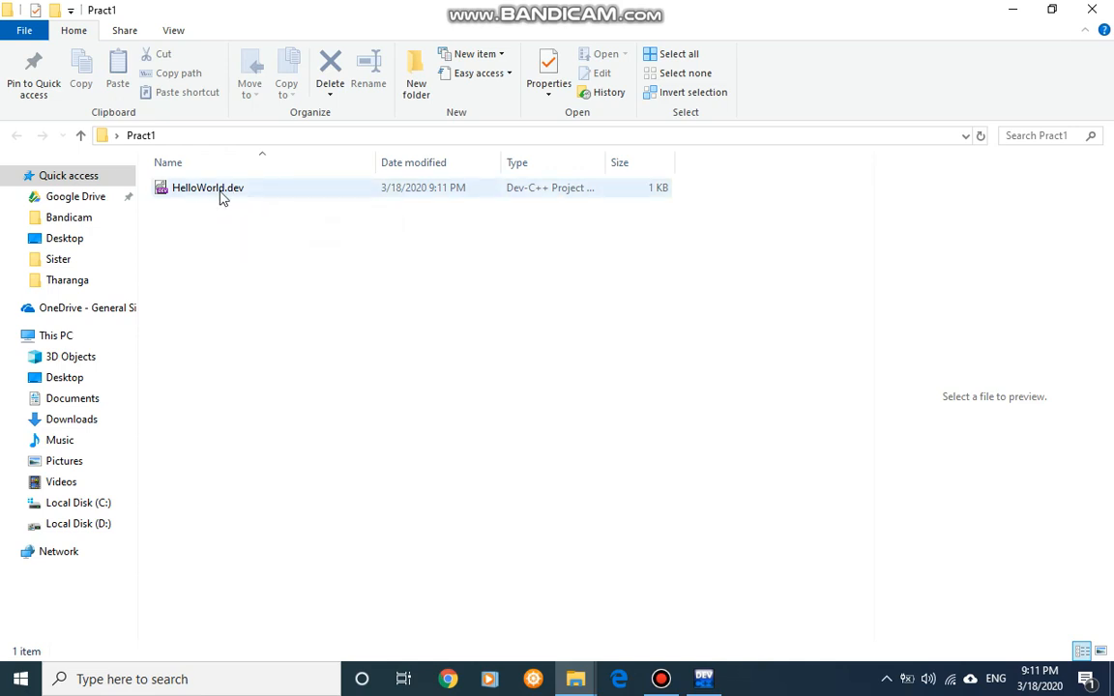
mouse_move(224, 194)
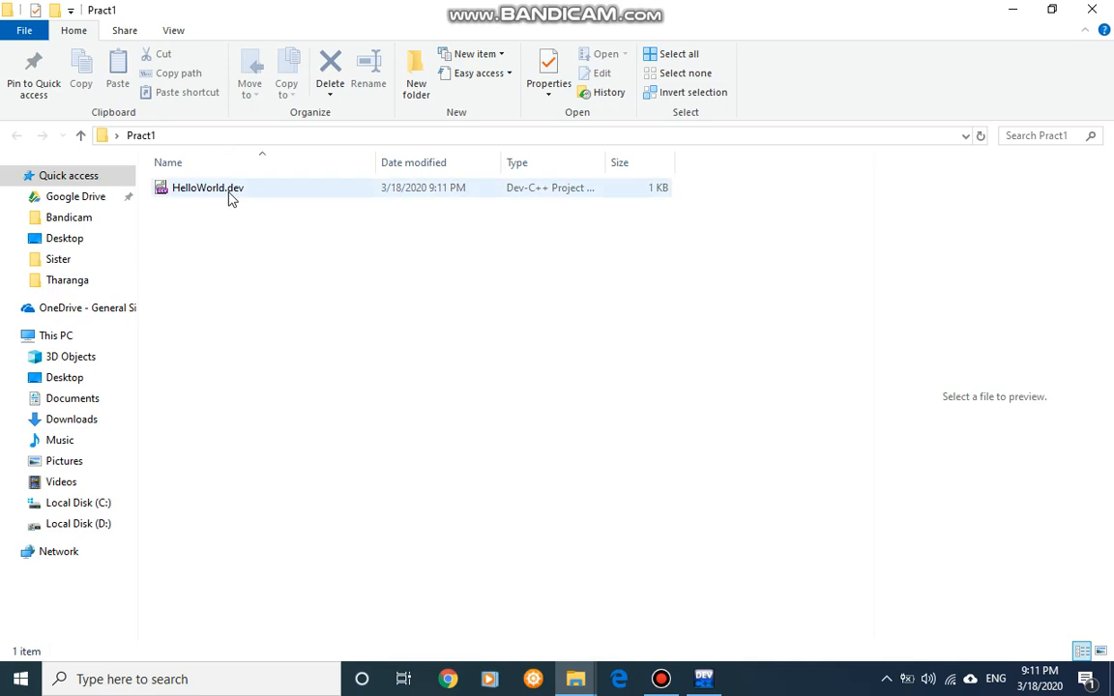
mouse_move(207, 188)
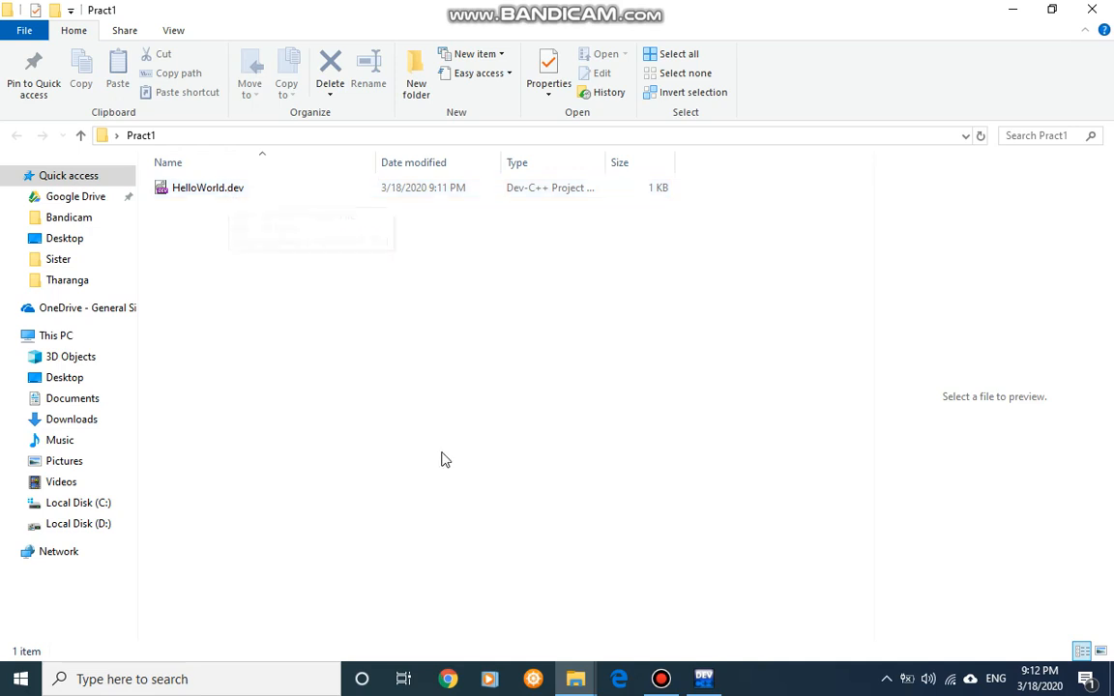
mouse_move(682, 452)
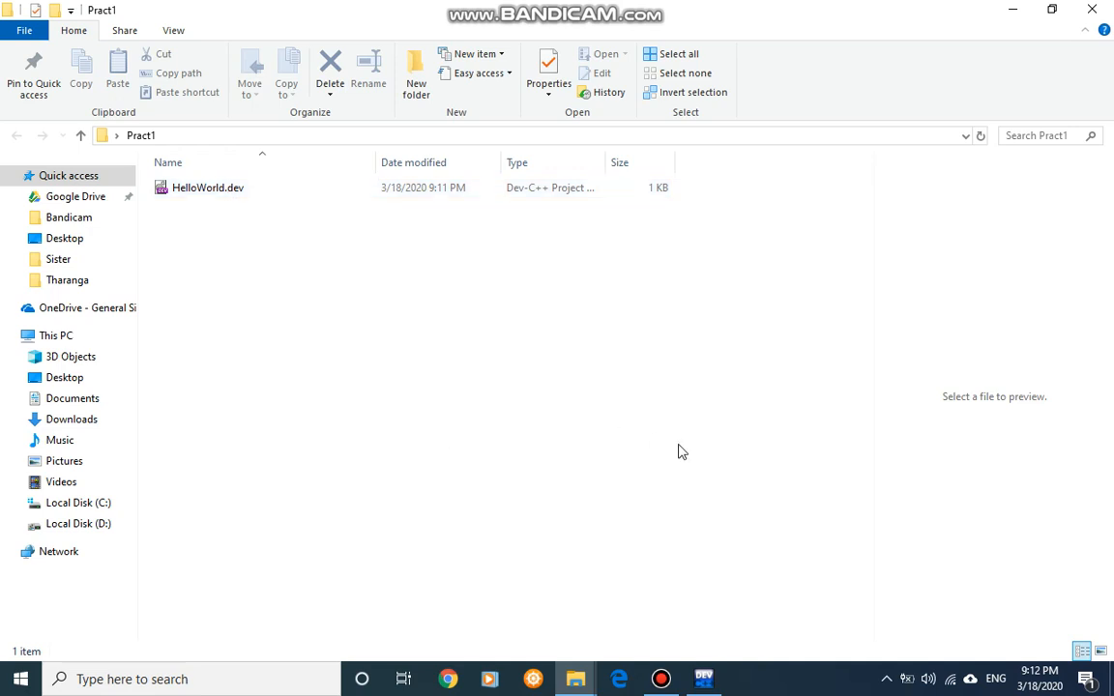
mouse_move(703, 679)
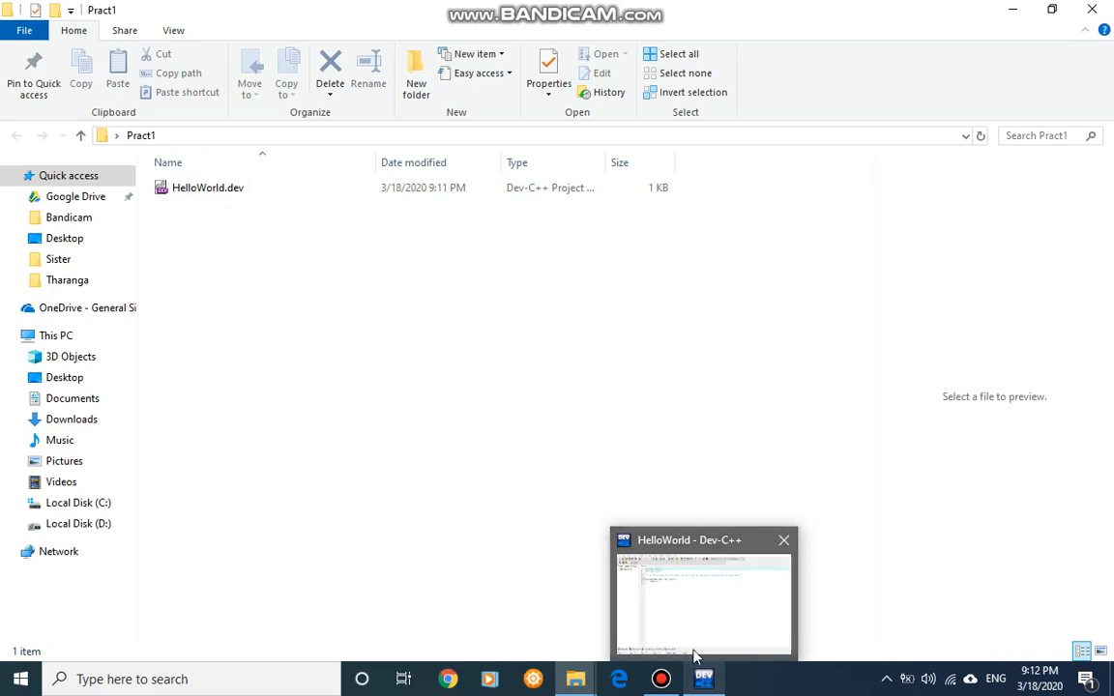
Bring the Dev-C++ window back and focus the unsaved main.c code
left_click(703, 595)
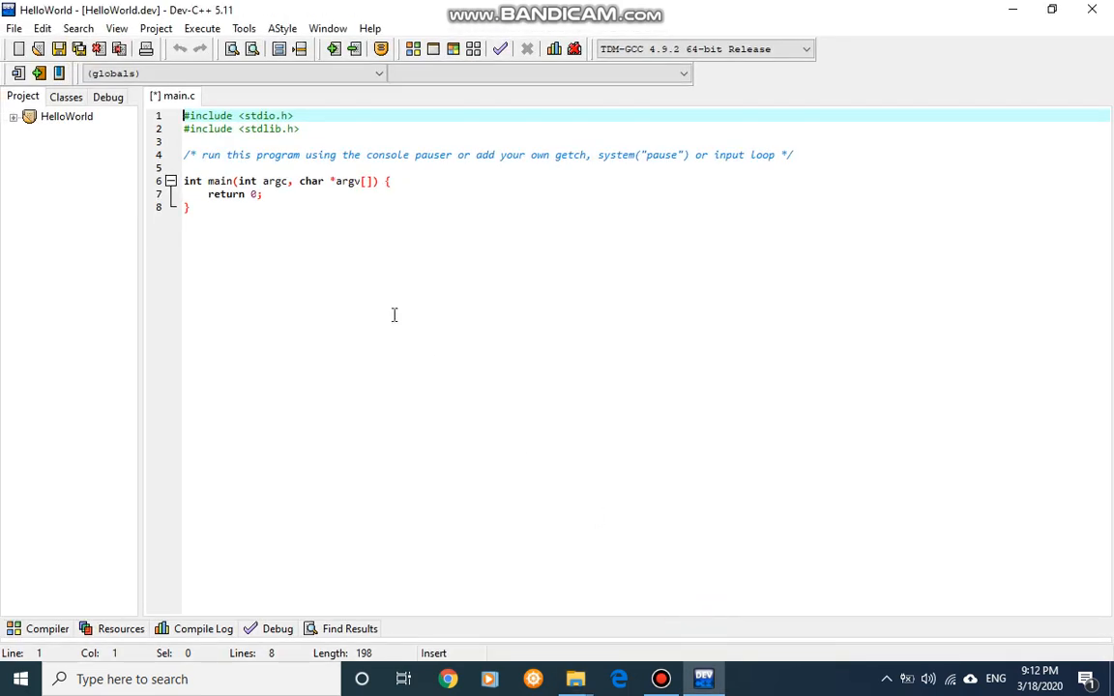
mouse_move(139, 115)
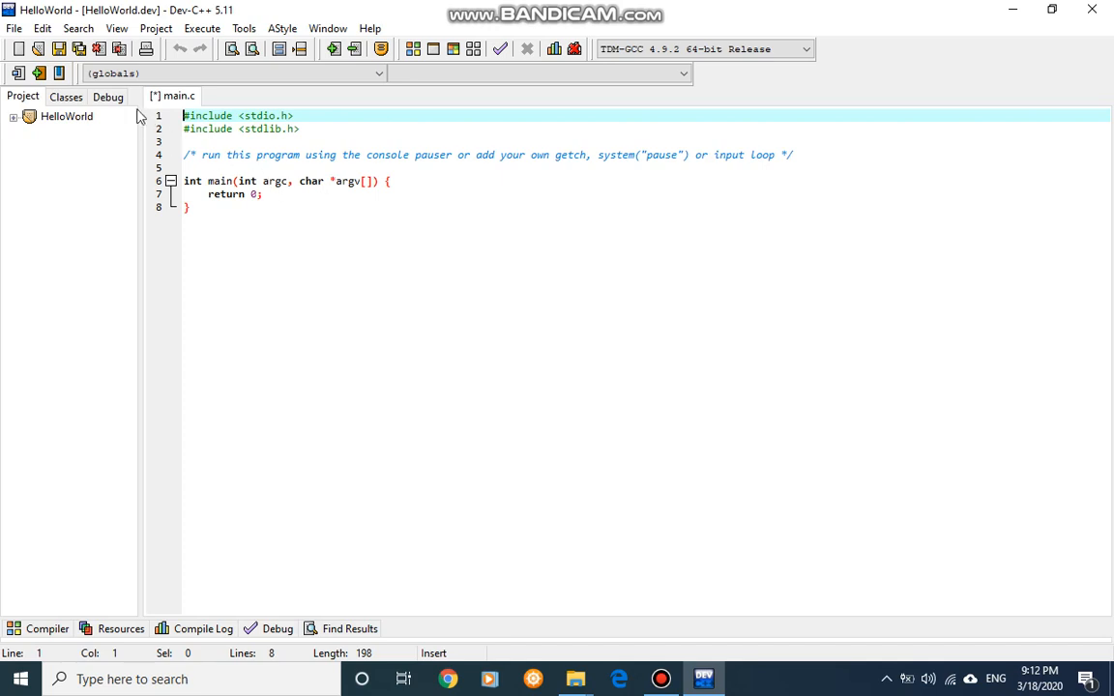
left_click(15, 28)
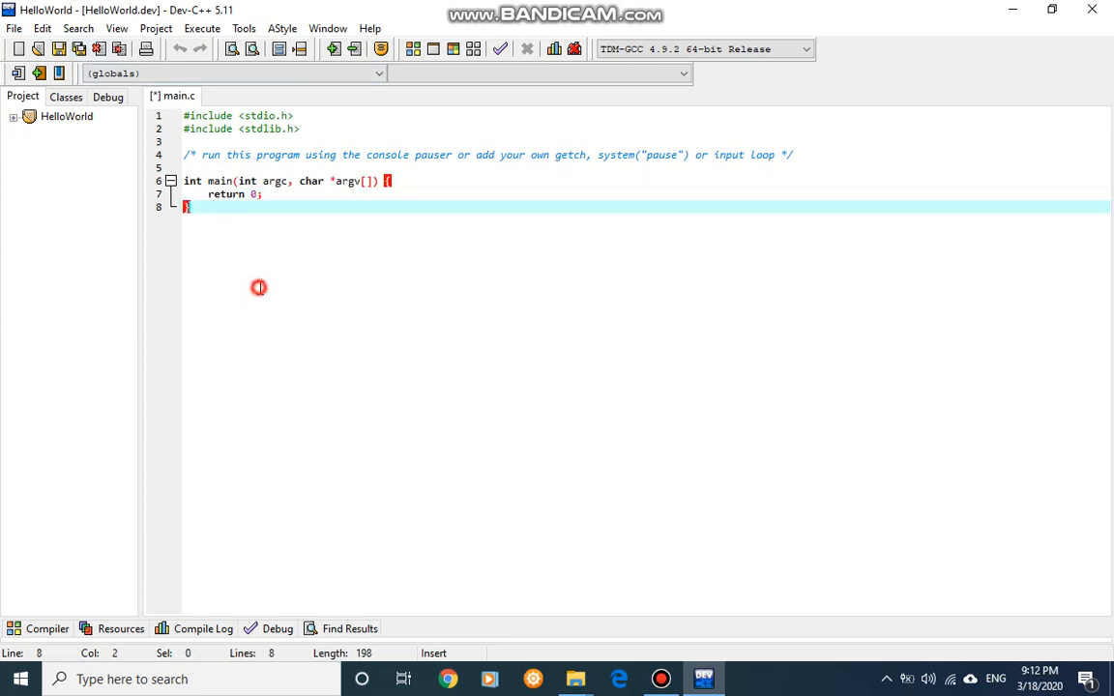
mouse_move(81, 50)
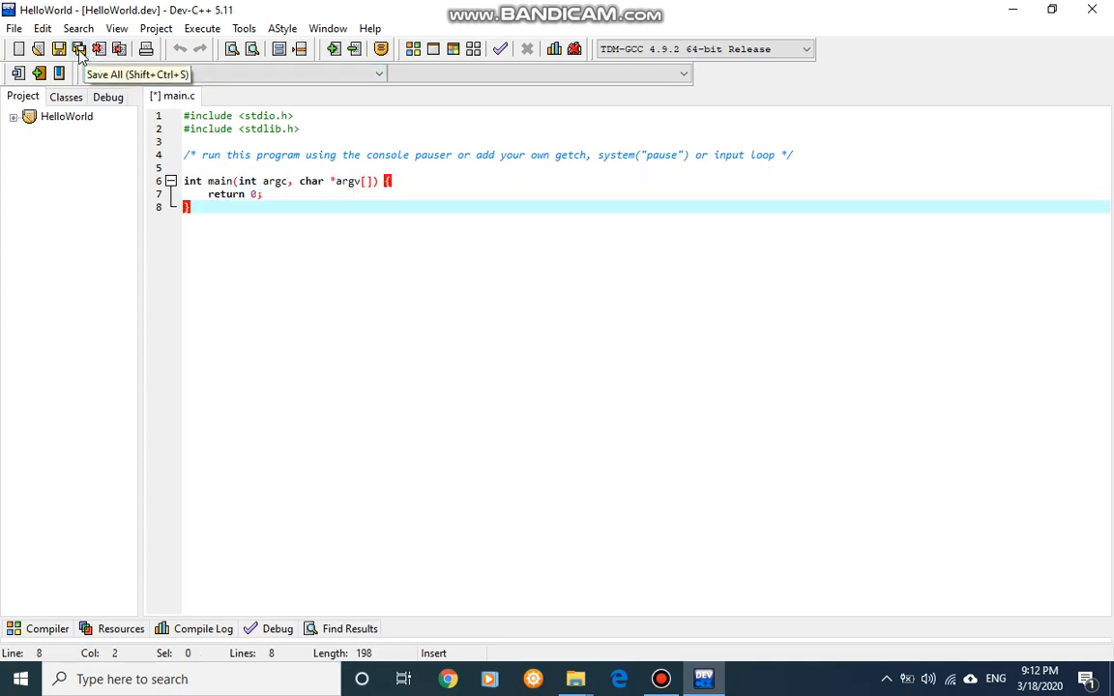
mouse_move(58, 49)
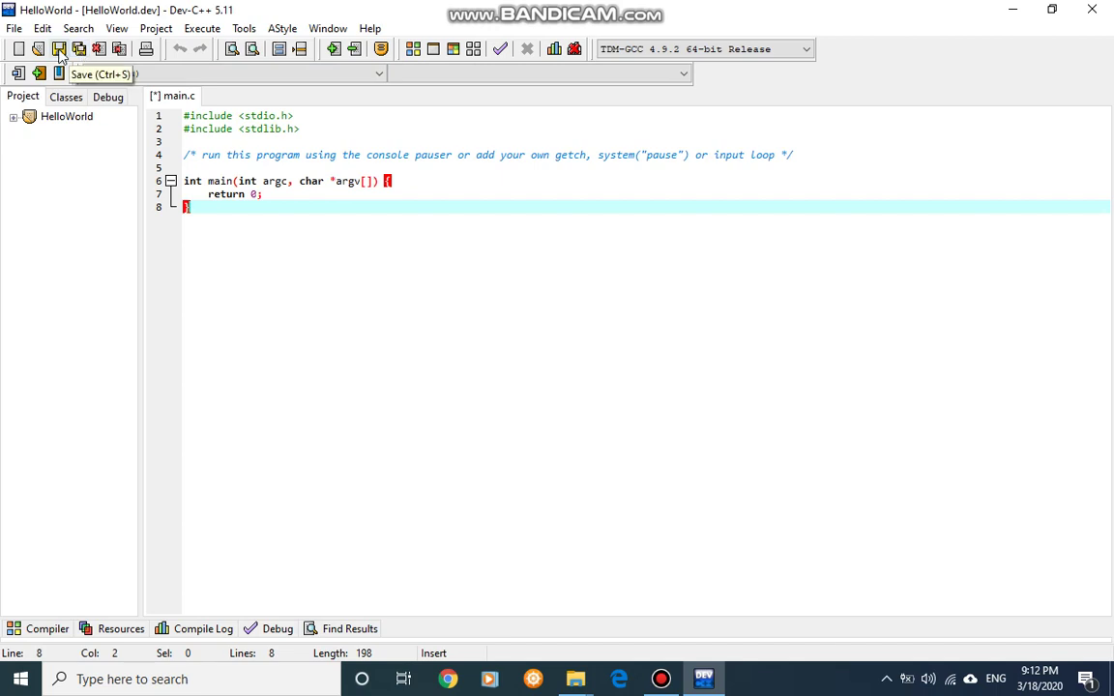
mouse_move(79, 48)
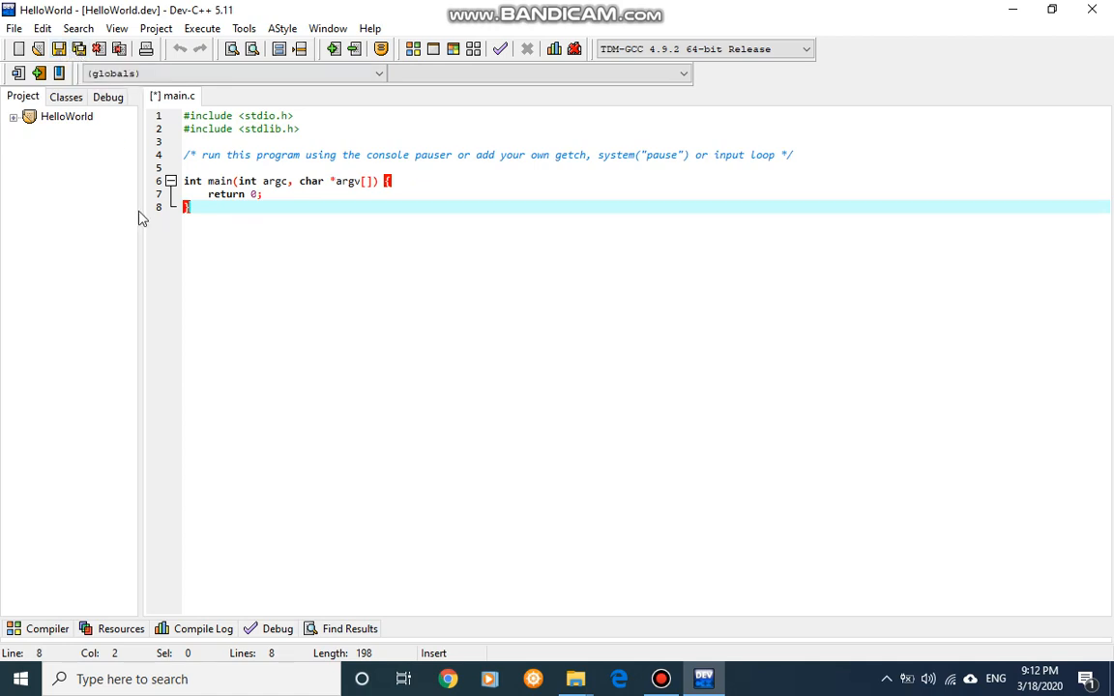
left_click(203, 193)
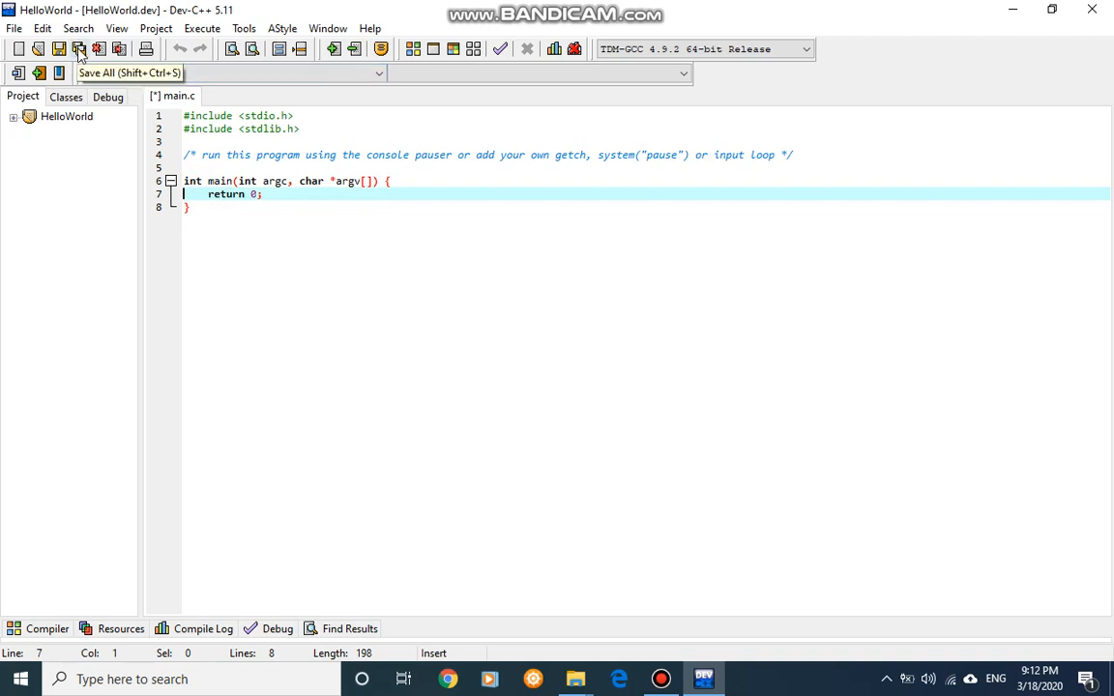
Save all project files, storing main.c in Pract1 under its default name
left_click(78, 49)
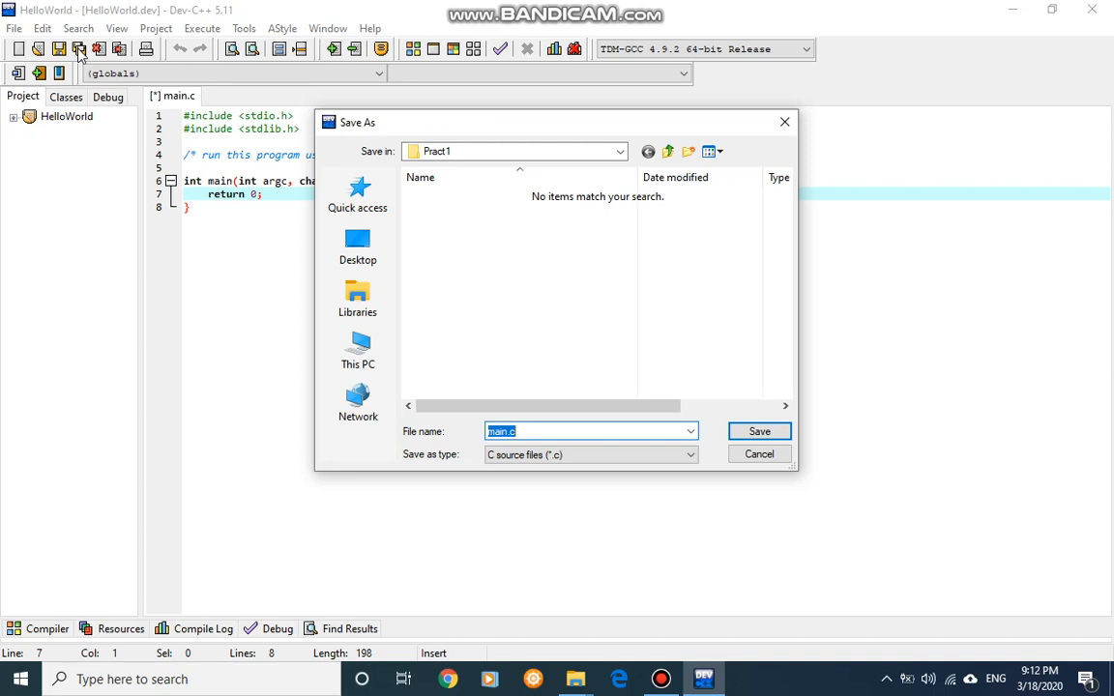
mouse_move(438, 376)
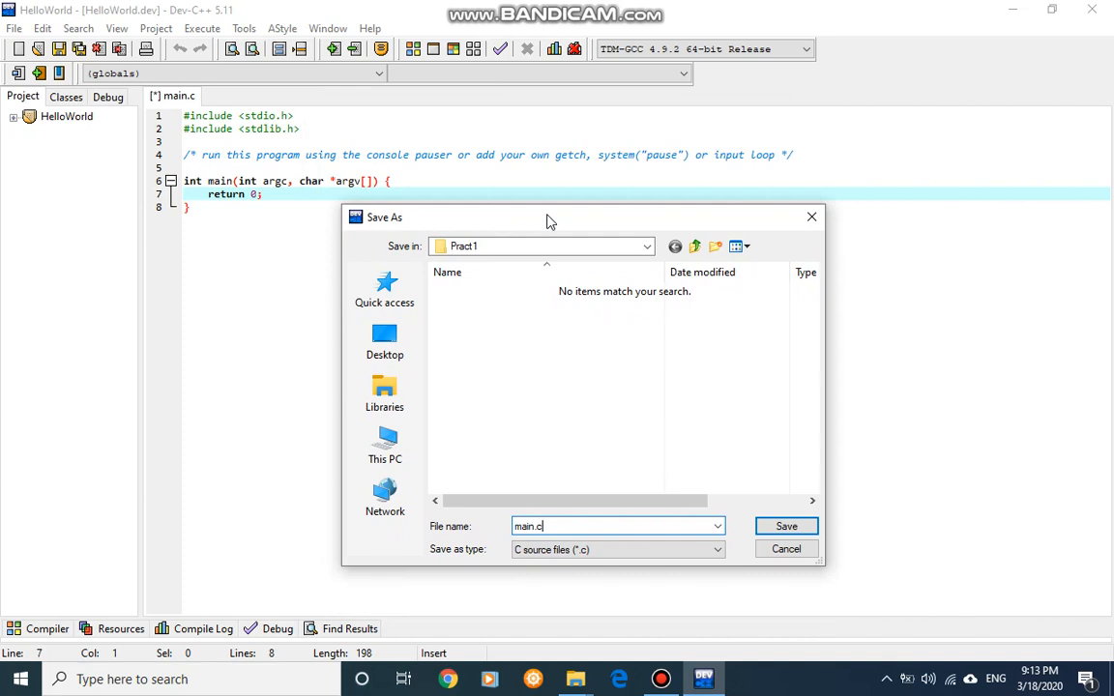
mouse_move(605, 470)
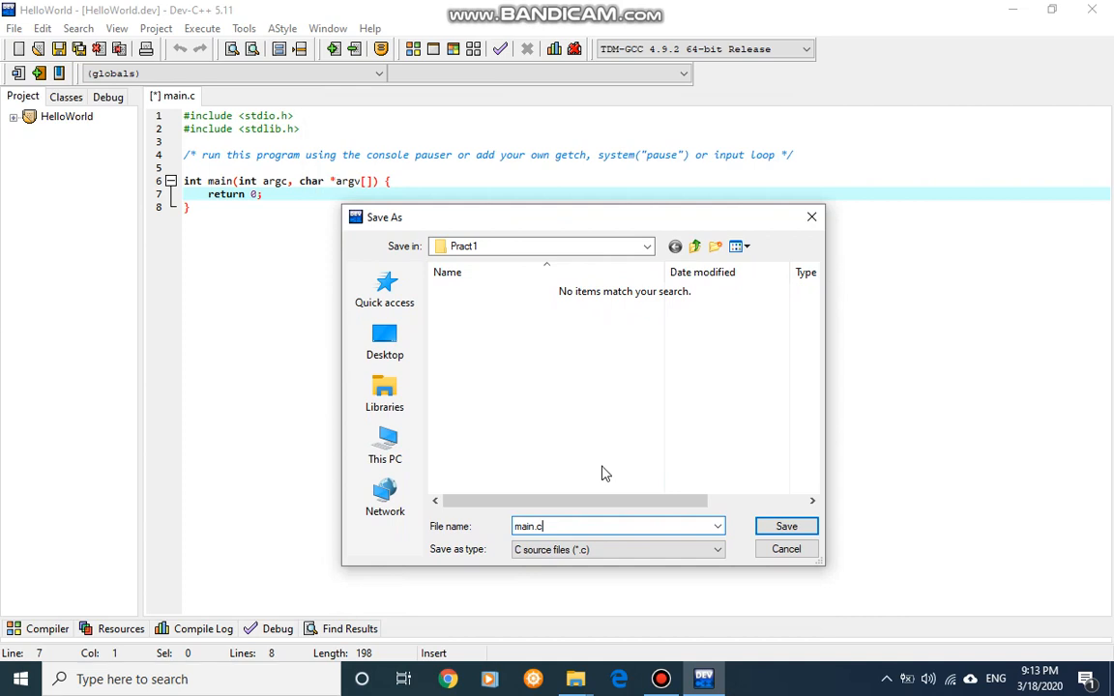
mouse_move(664, 510)
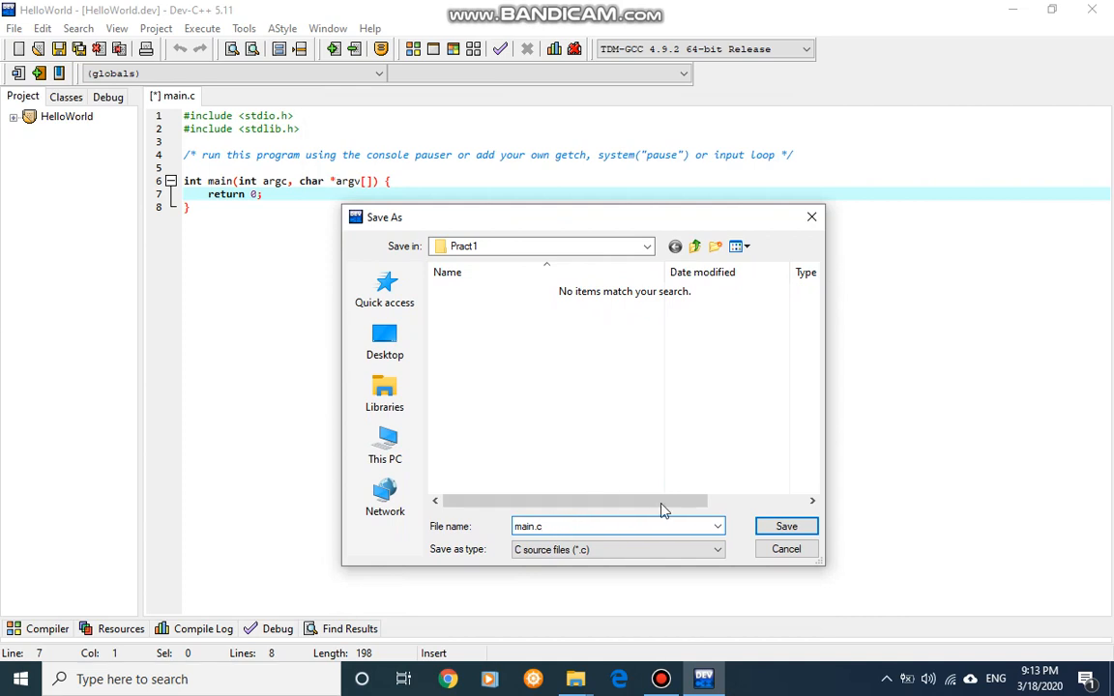
left_click(579, 525)
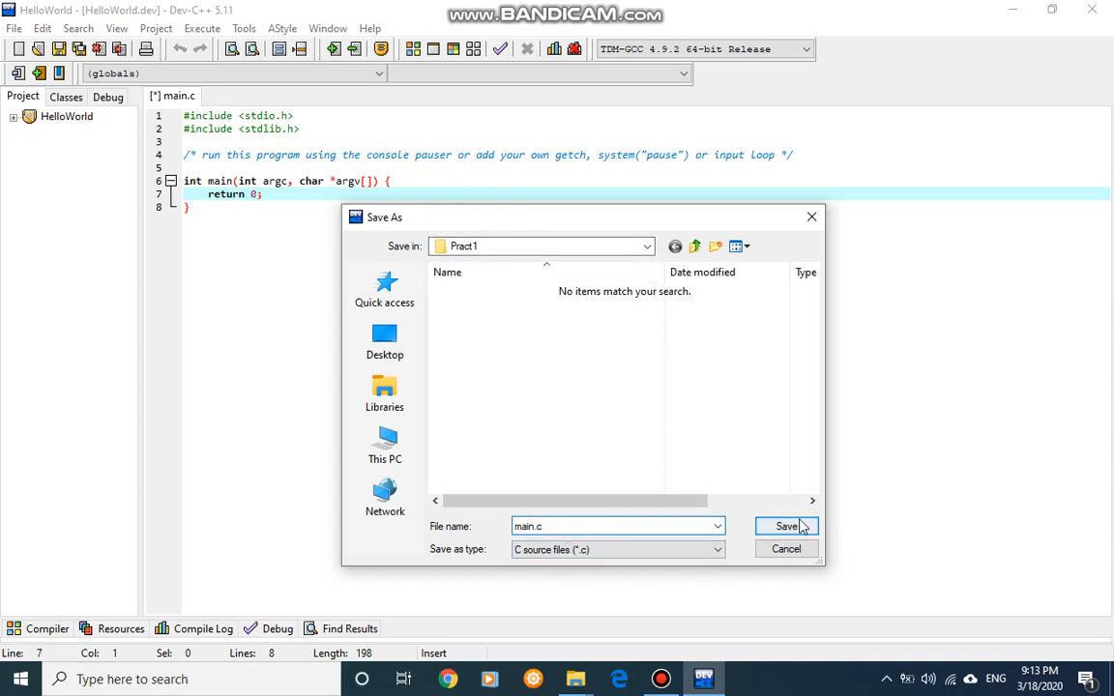
left_click(786, 526)
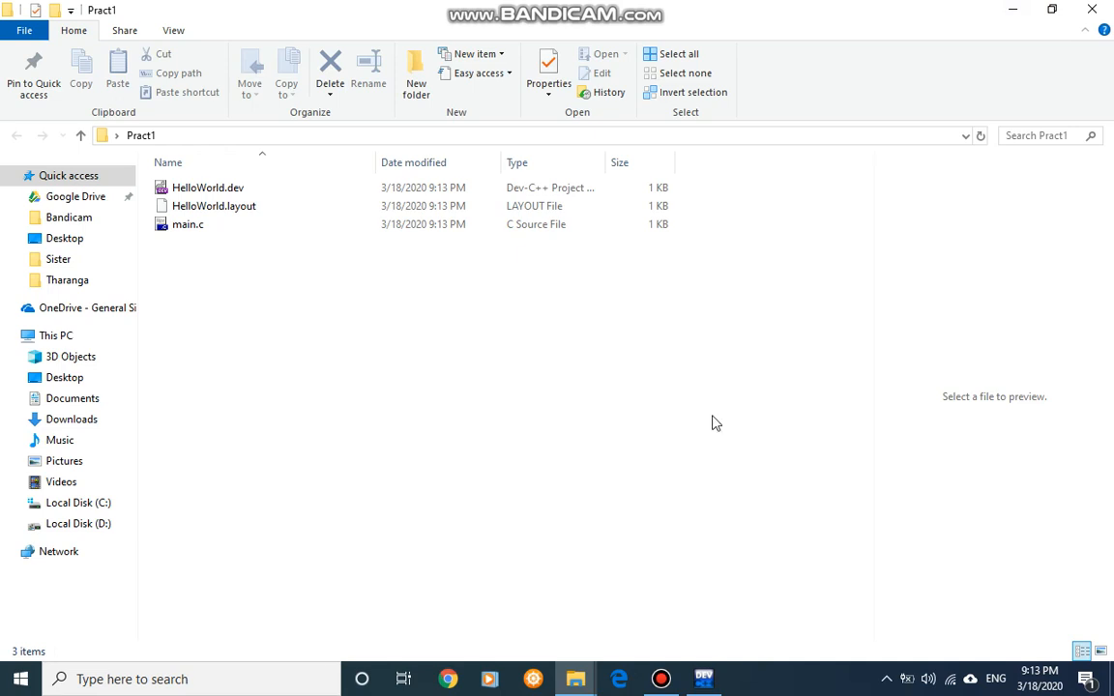
mouse_move(598, 301)
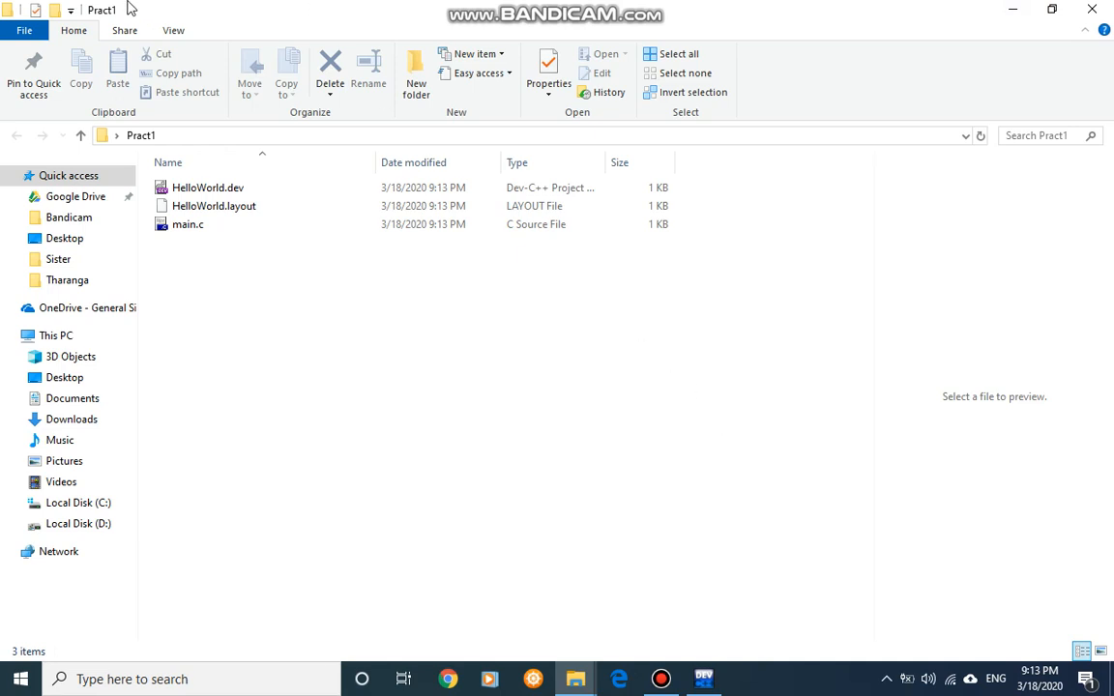
mouse_move(212, 206)
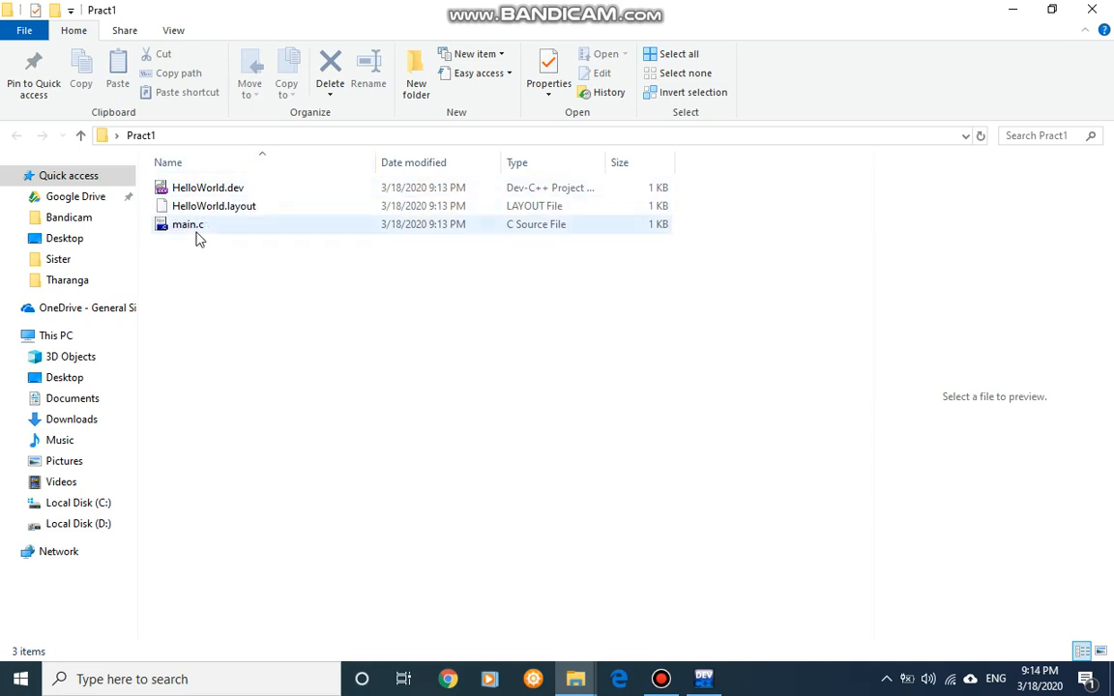
Select main.c, HelloWorld.layout and HelloWorld.dev in Pract1 to compare their file sizes
left_click(212, 206)
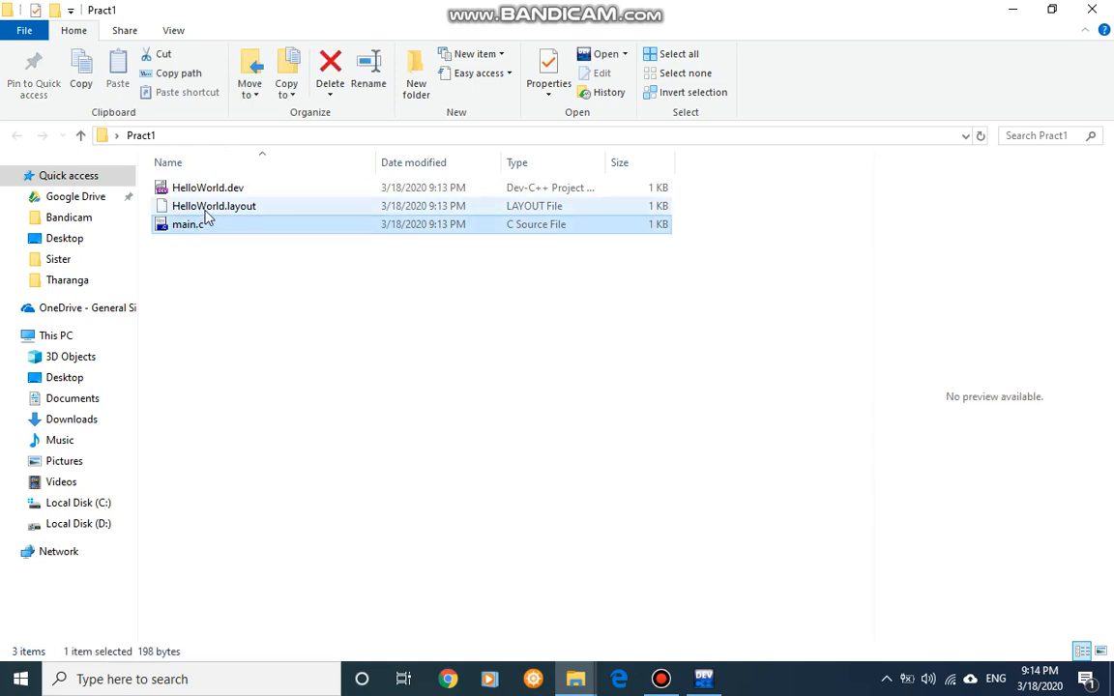
left_click(213, 206)
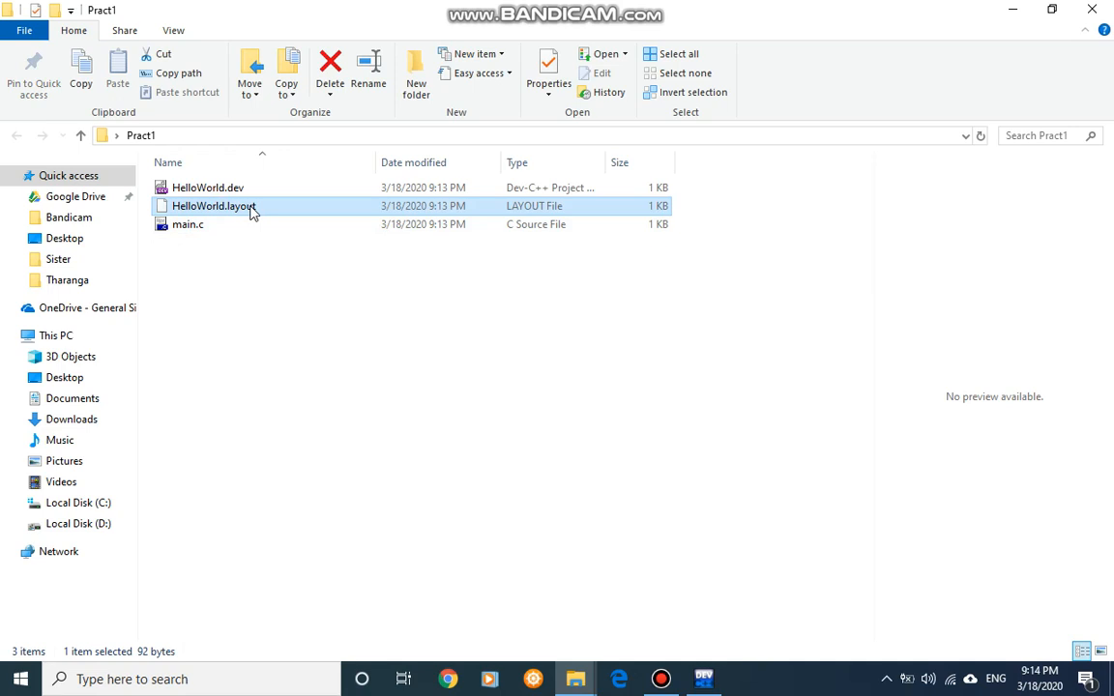
mouse_move(324, 317)
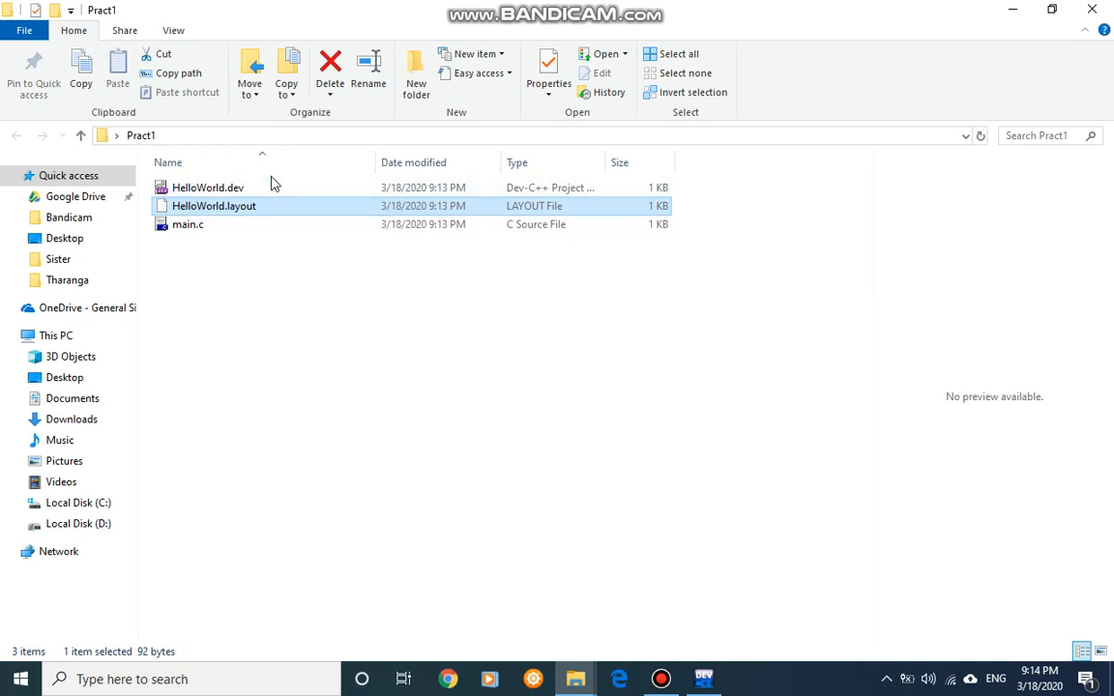
left_click(207, 187)
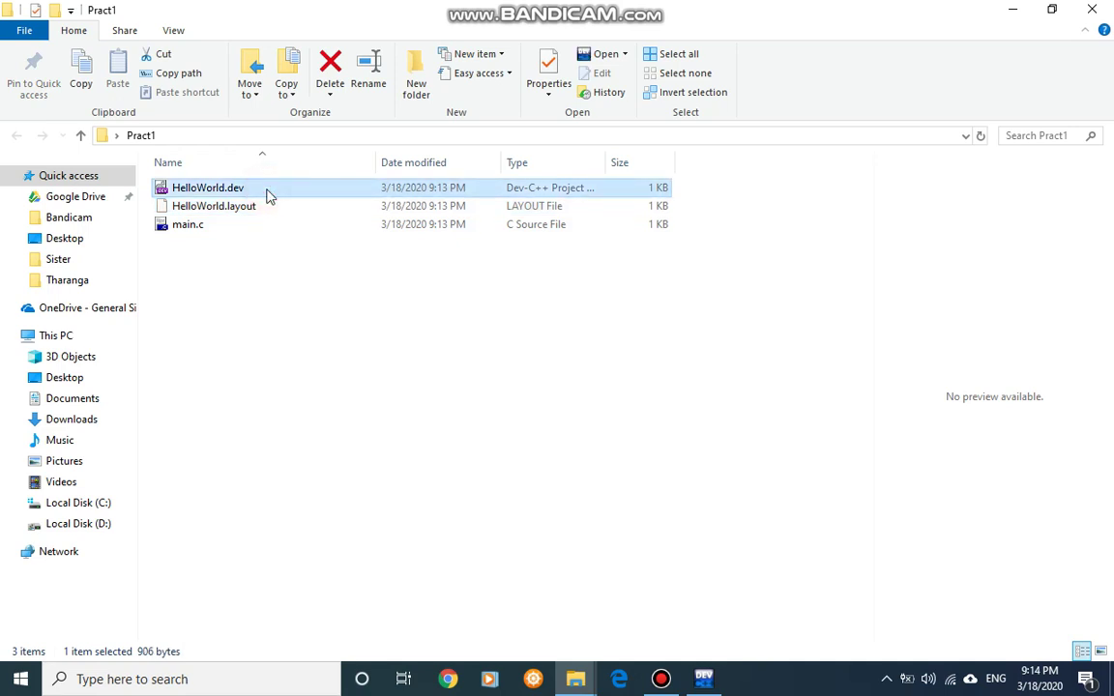
left_click(214, 206)
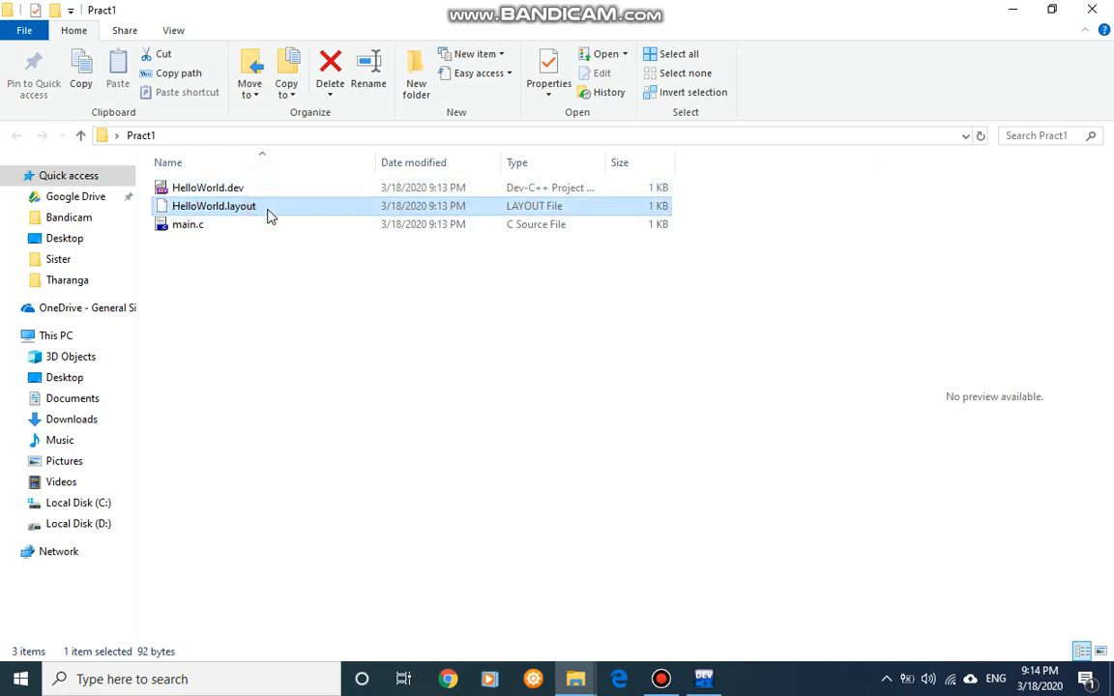
left_click(258, 332)
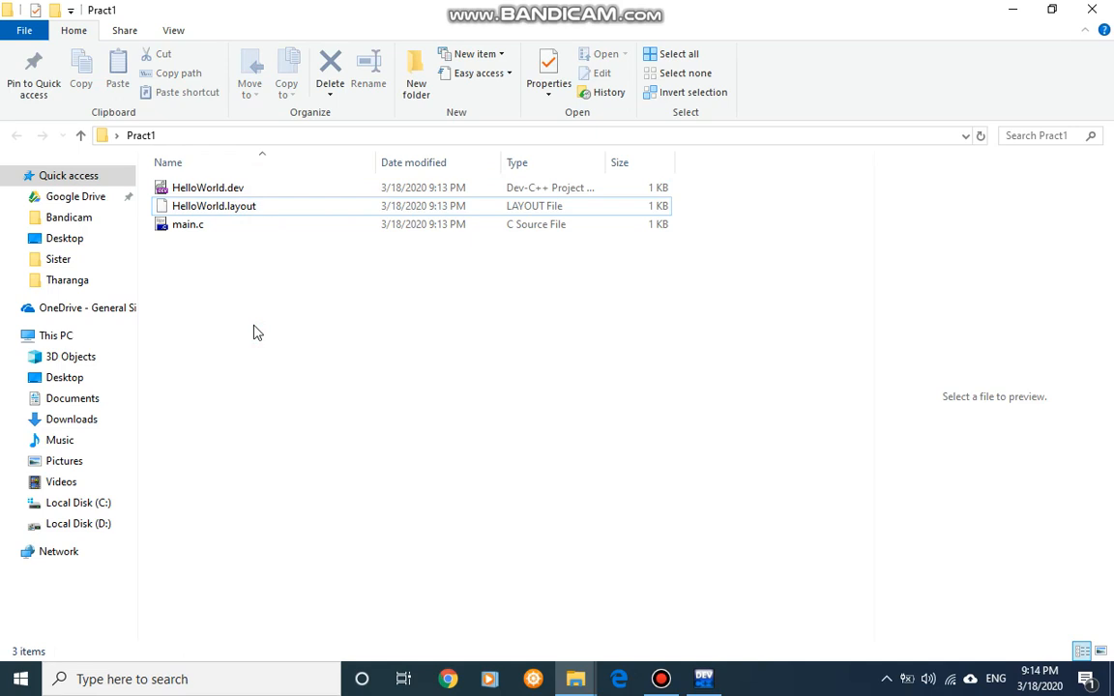
left_click(188, 225)
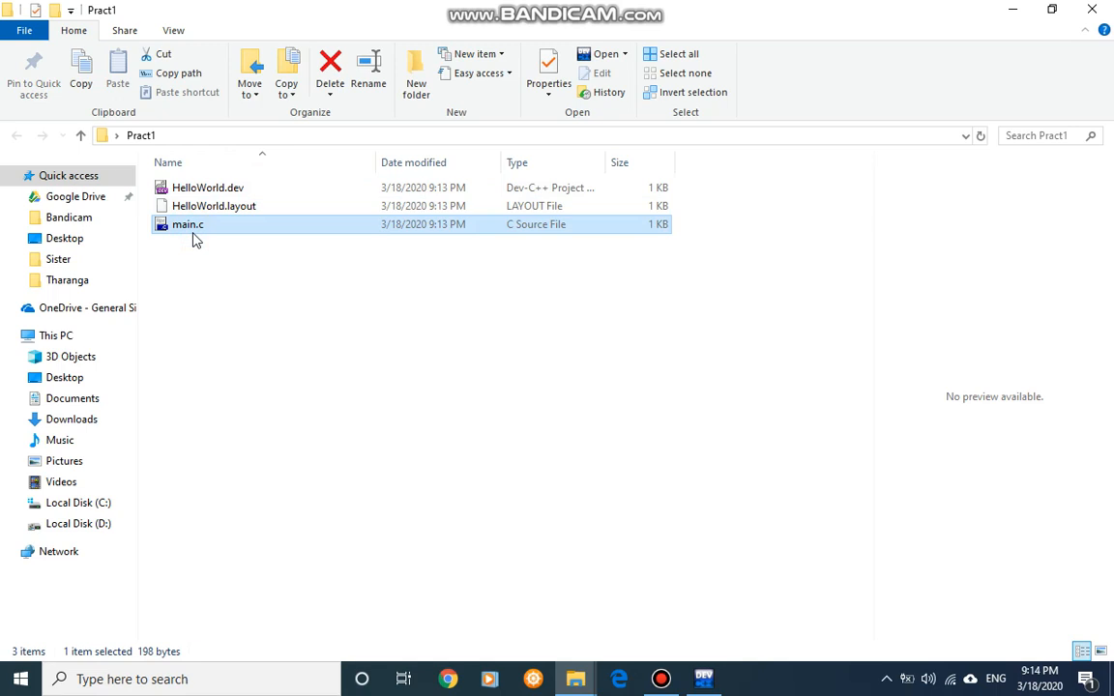
mouse_move(775, 654)
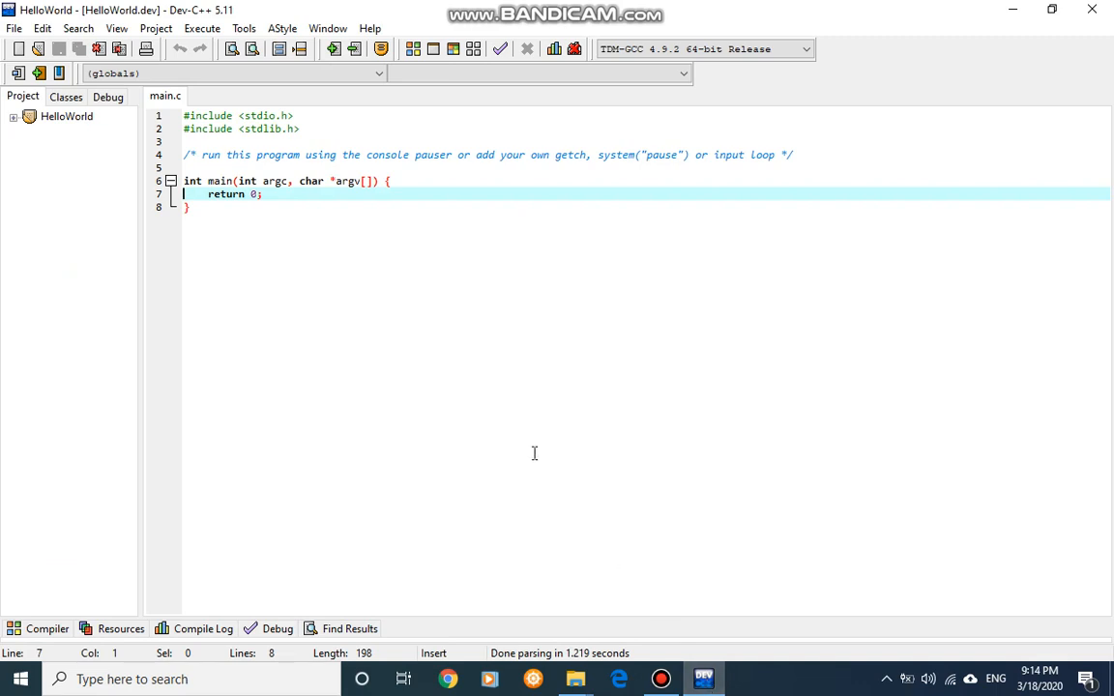
mouse_move(323, 179)
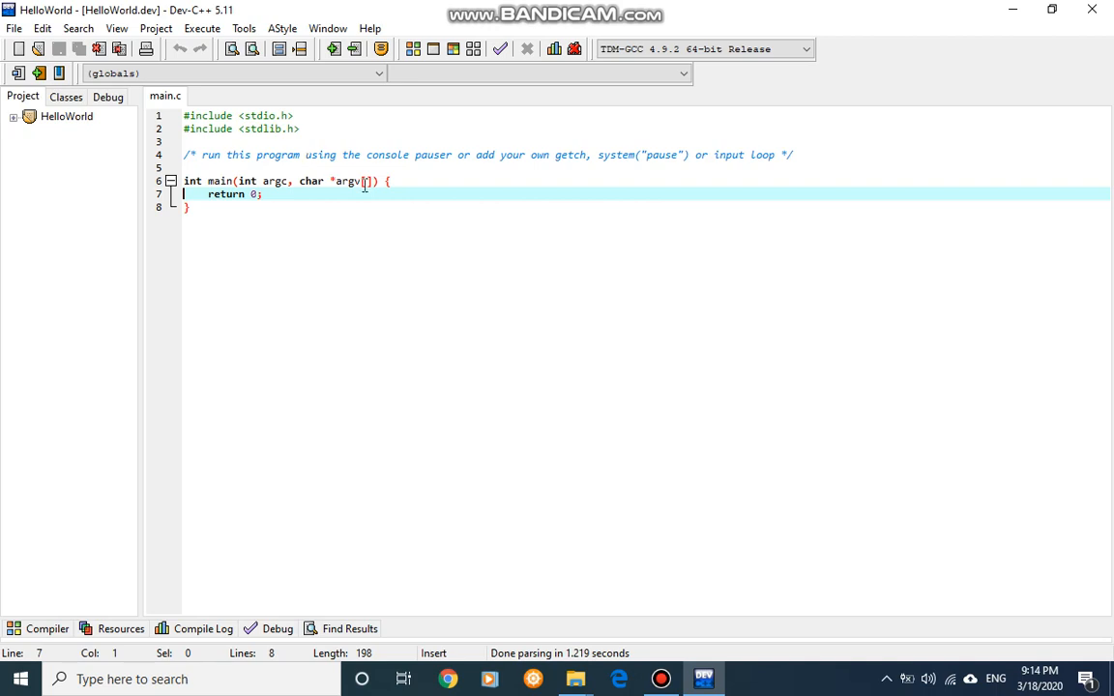
mouse_move(366, 191)
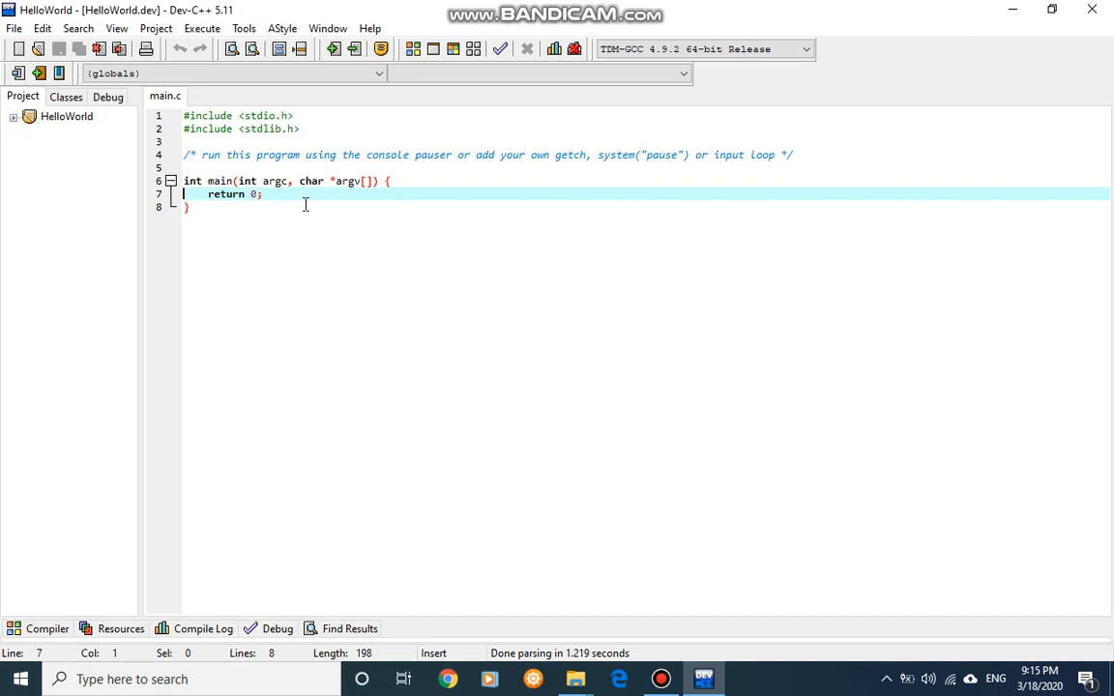
mouse_move(221, 245)
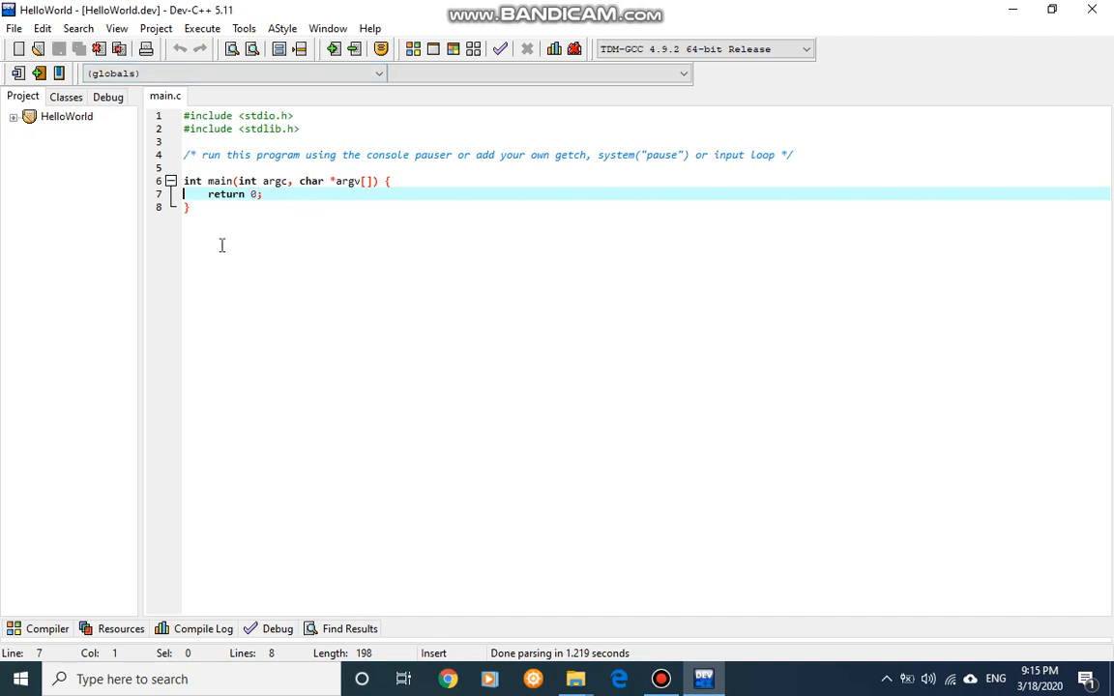
mouse_move(227, 242)
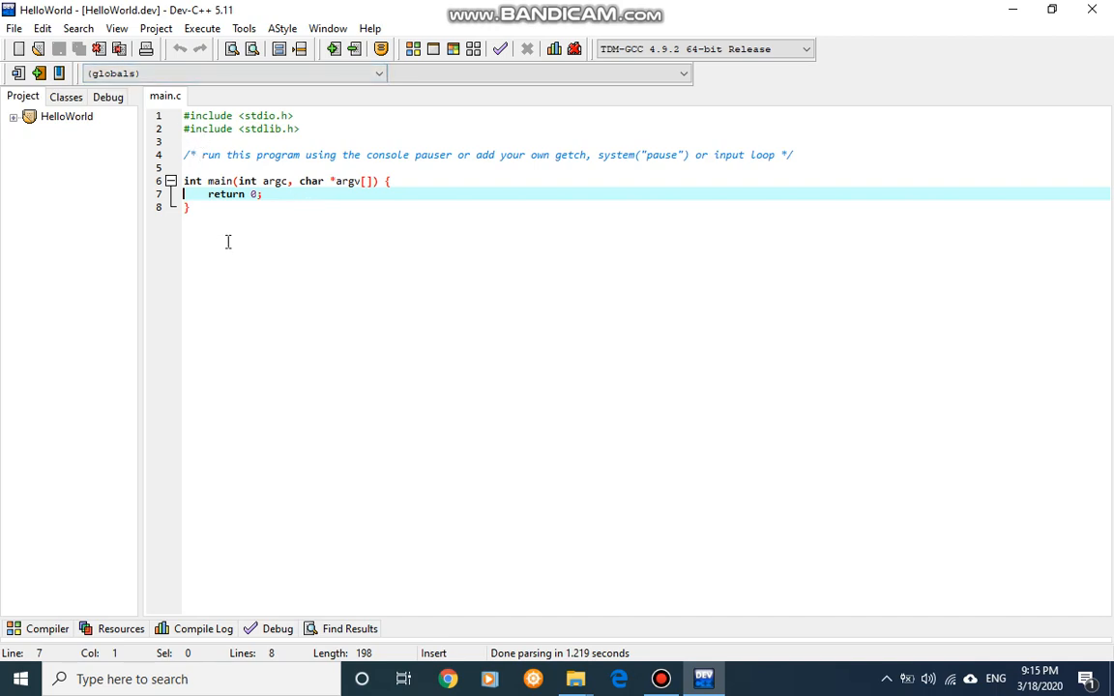